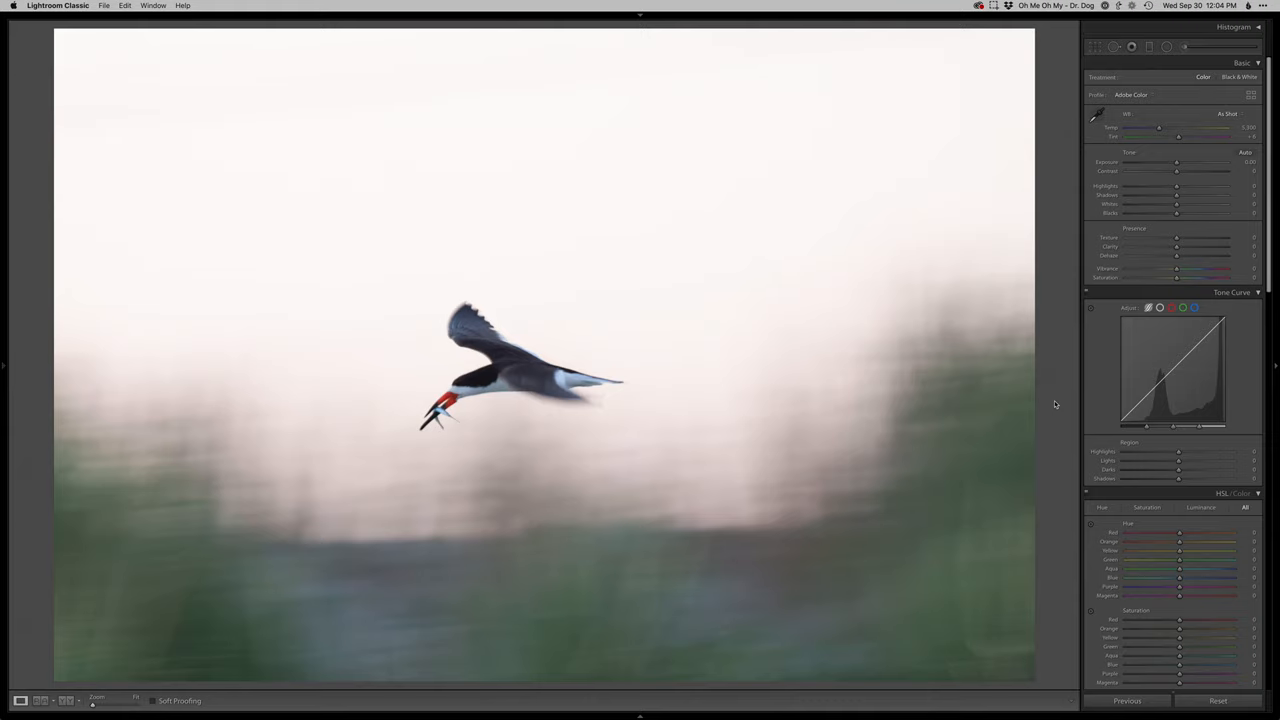
pyautogui.moveTo(480, 398)
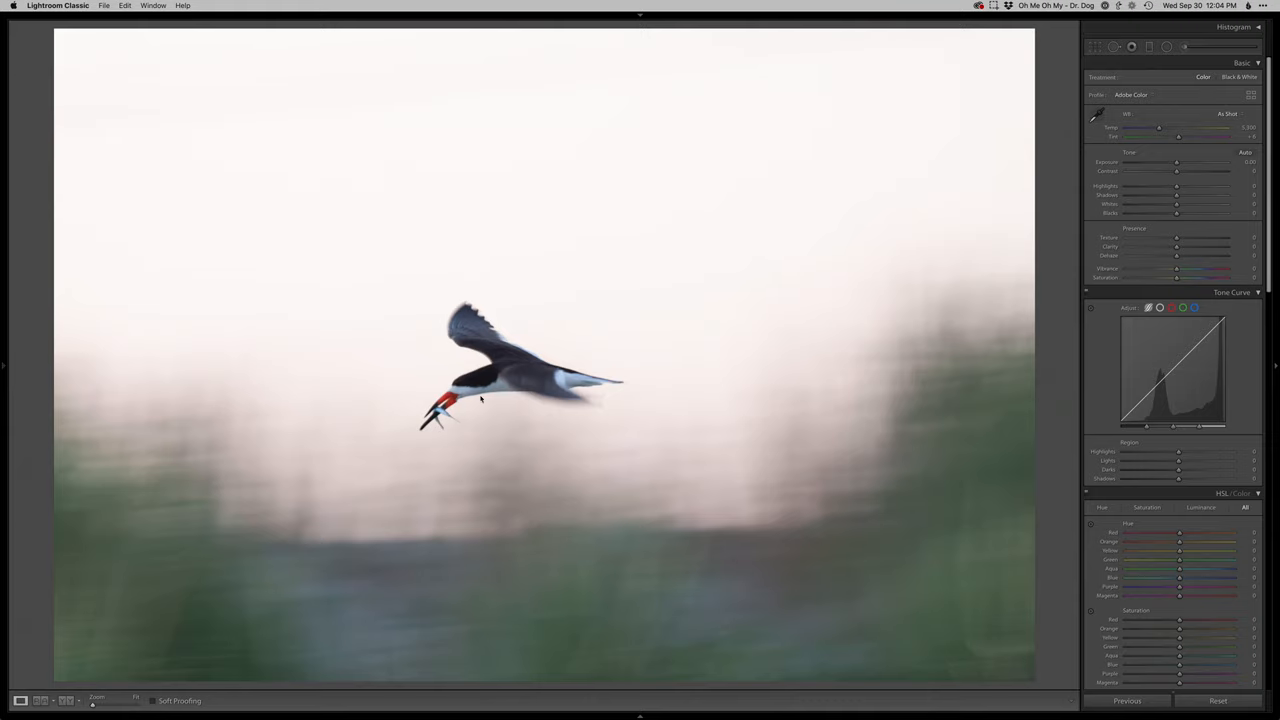
pyautogui.moveTo(80, 112)
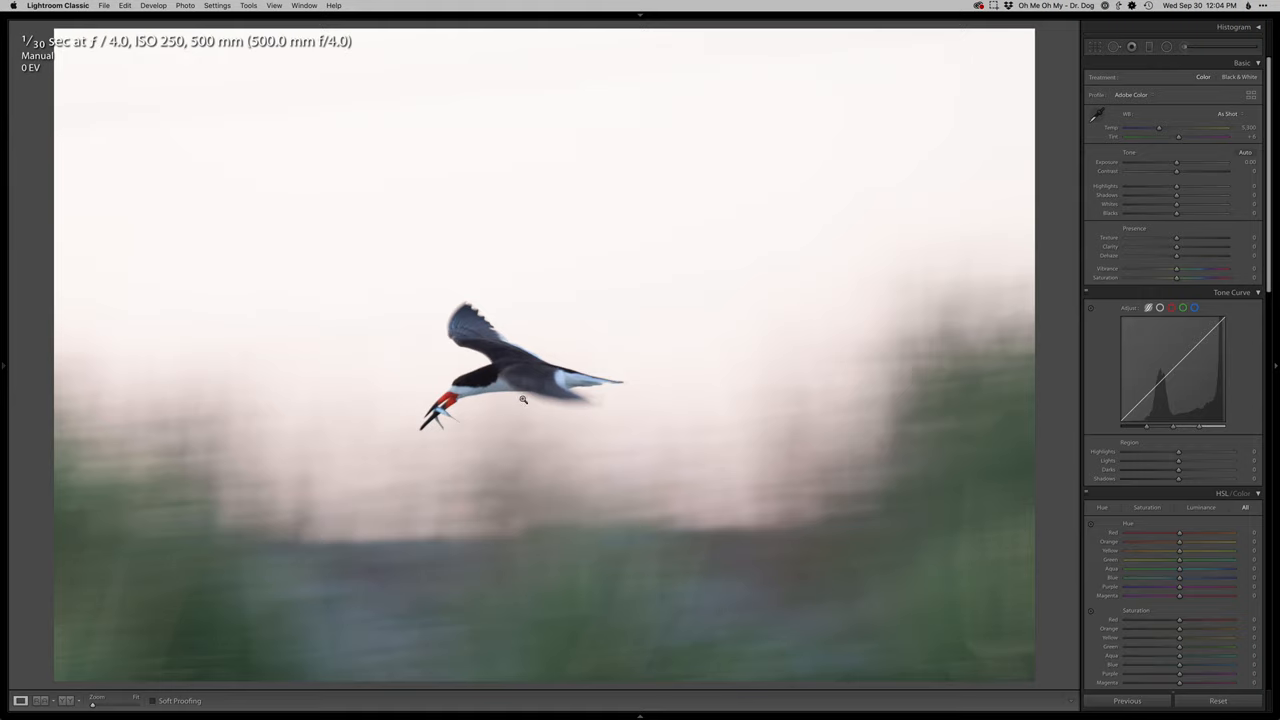
pyautogui.moveTo(720, 350)
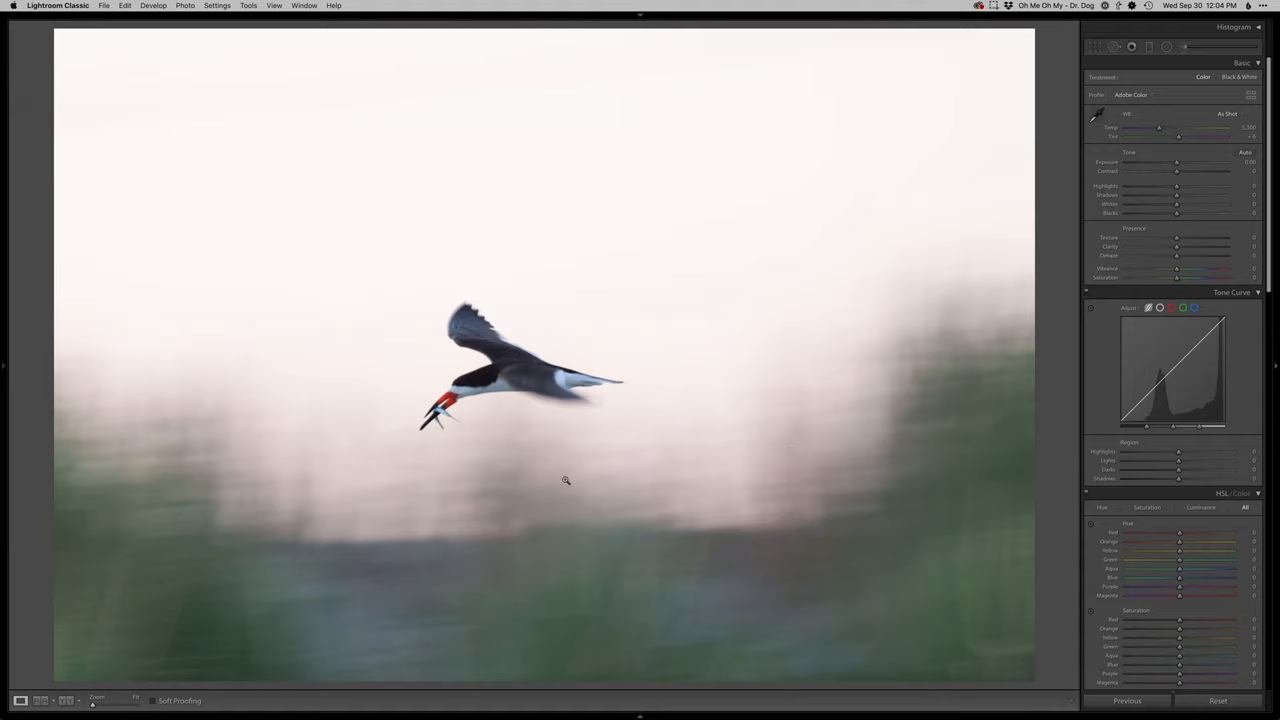
pyautogui.moveTo(618, 500)
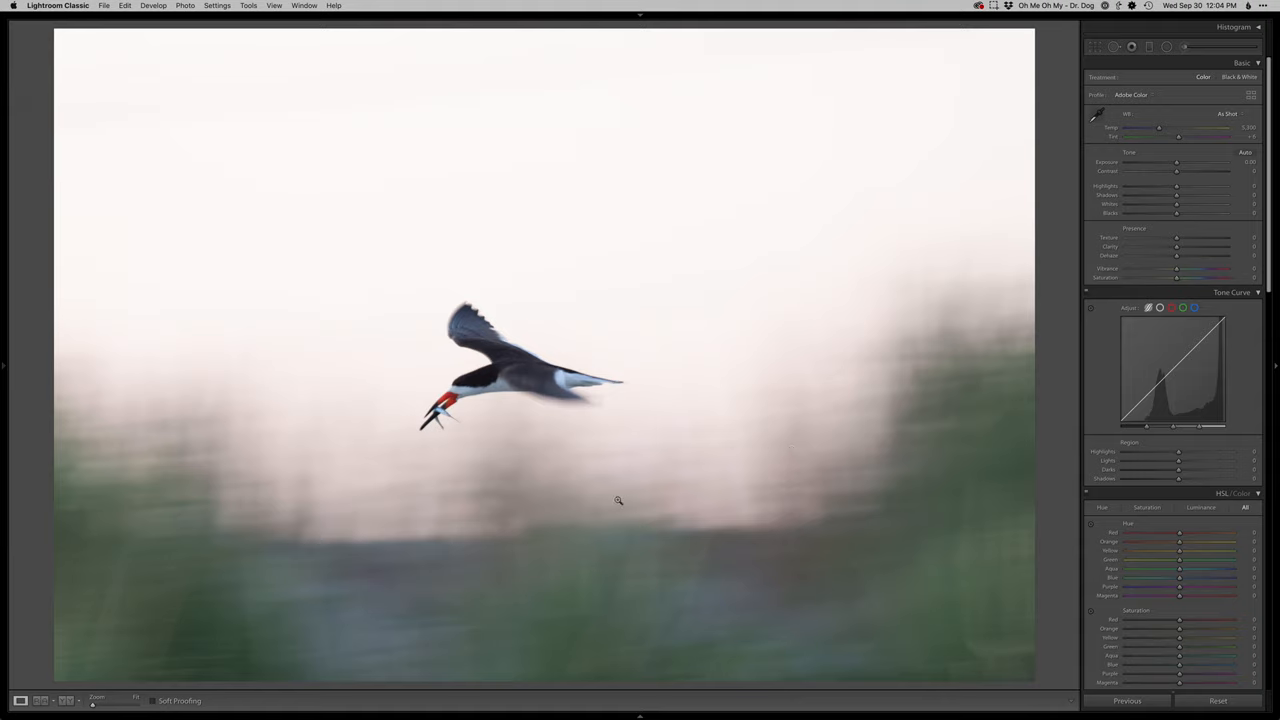
pyautogui.moveTo(712, 268)
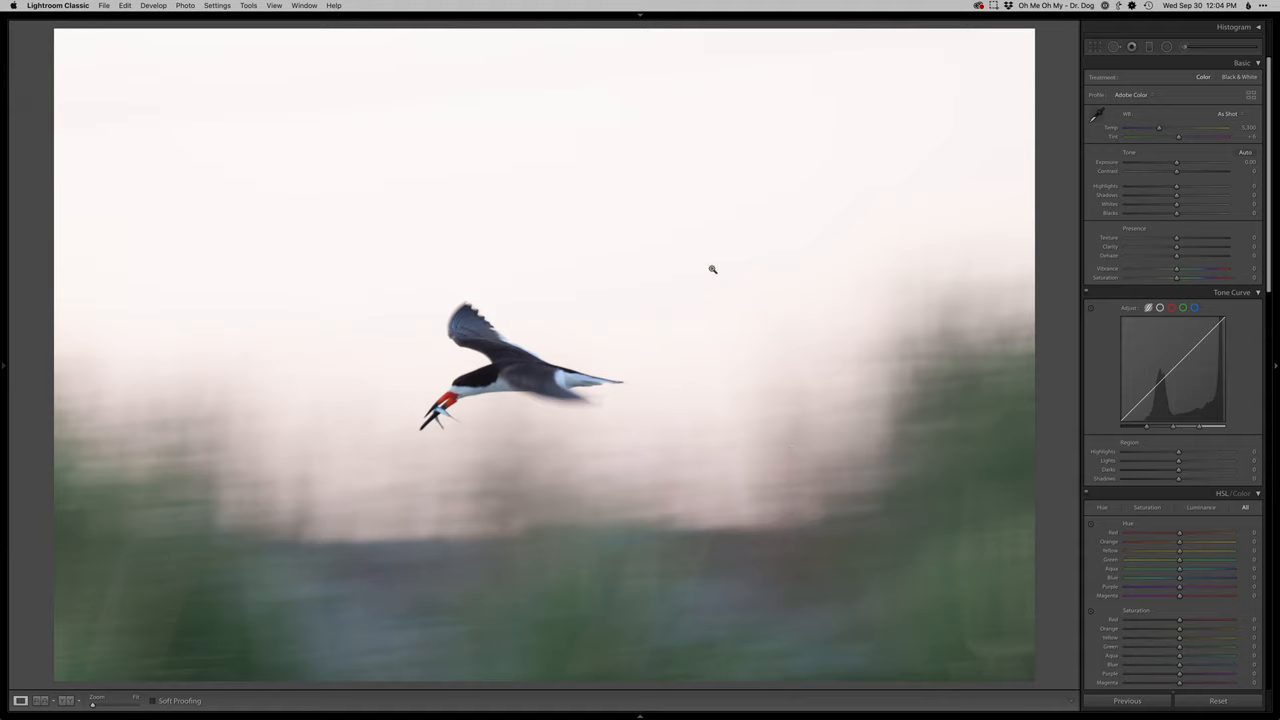
pyautogui.moveTo(688, 292)
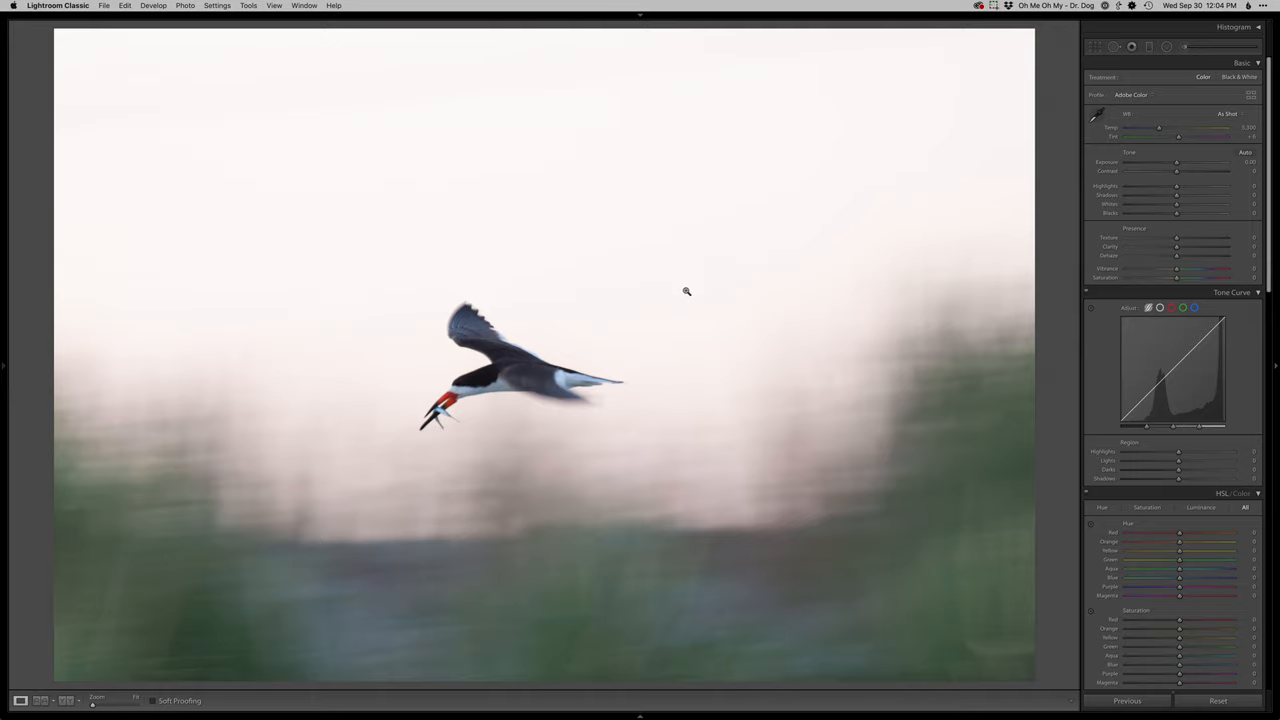
pyautogui.moveTo(648, 312)
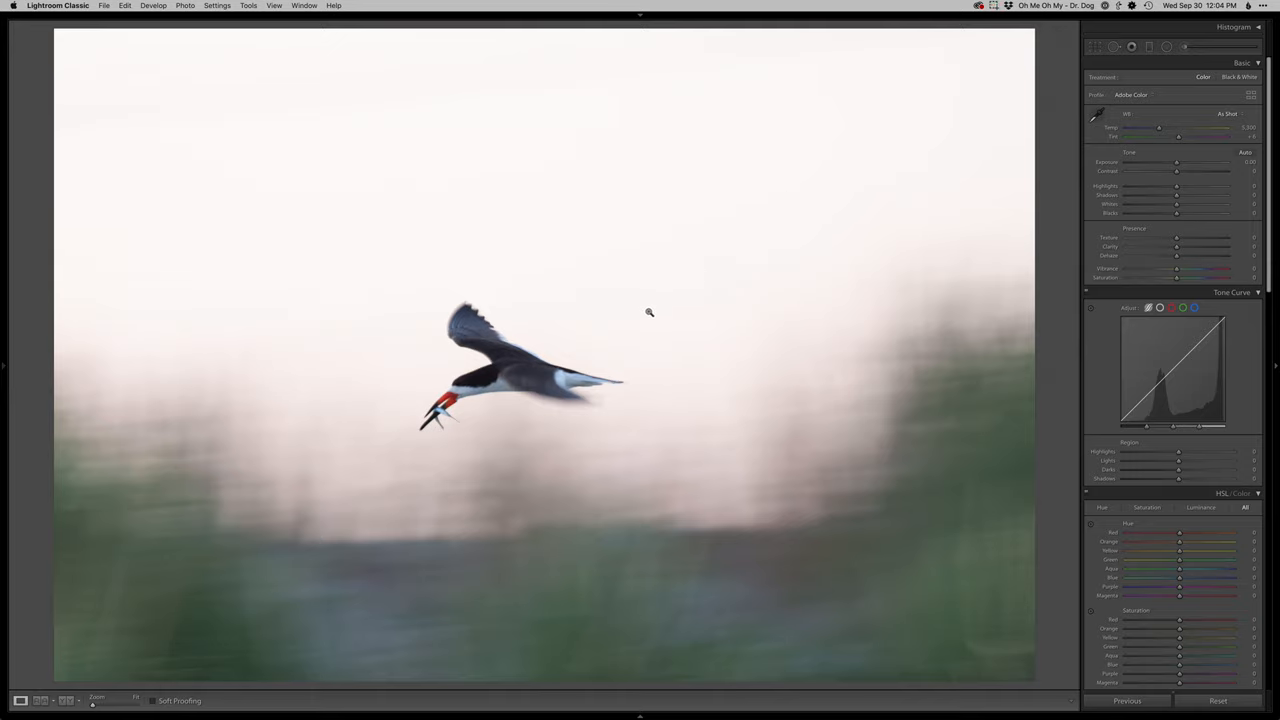
# - Shift the white balance so the pale sky turns peachy-pink and deepen the overall tones
pyautogui.moveTo(1180, 162); pyautogui.dragTo(1176, 162)
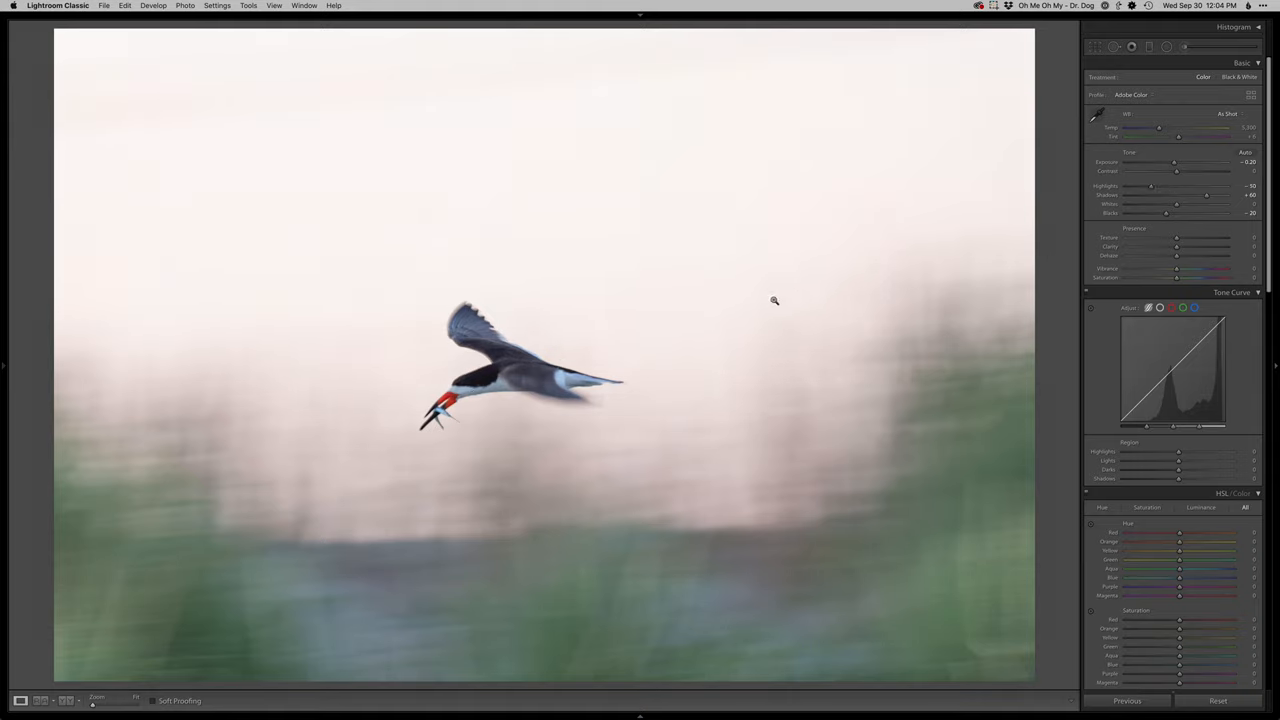
pyautogui.moveTo(1152, 186); pyautogui.dragTo(1132, 186)
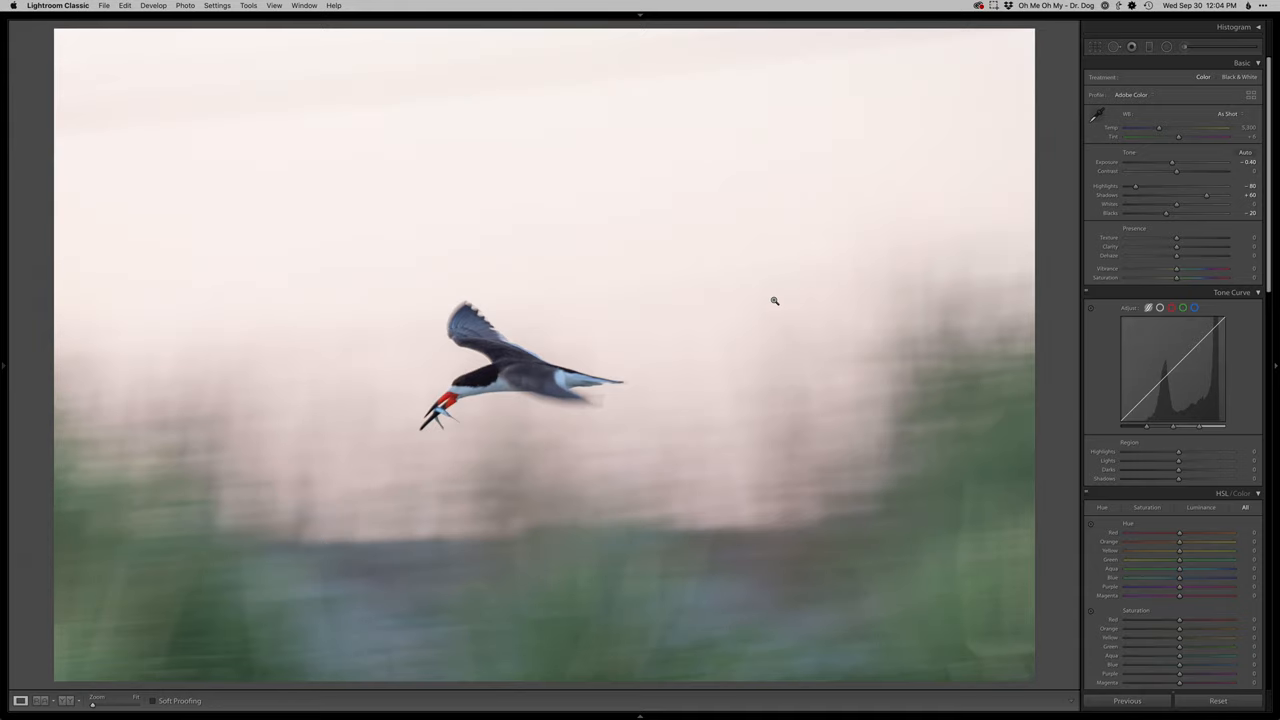
pyautogui.moveTo(1180, 160); pyautogui.dragTo(1172, 160)
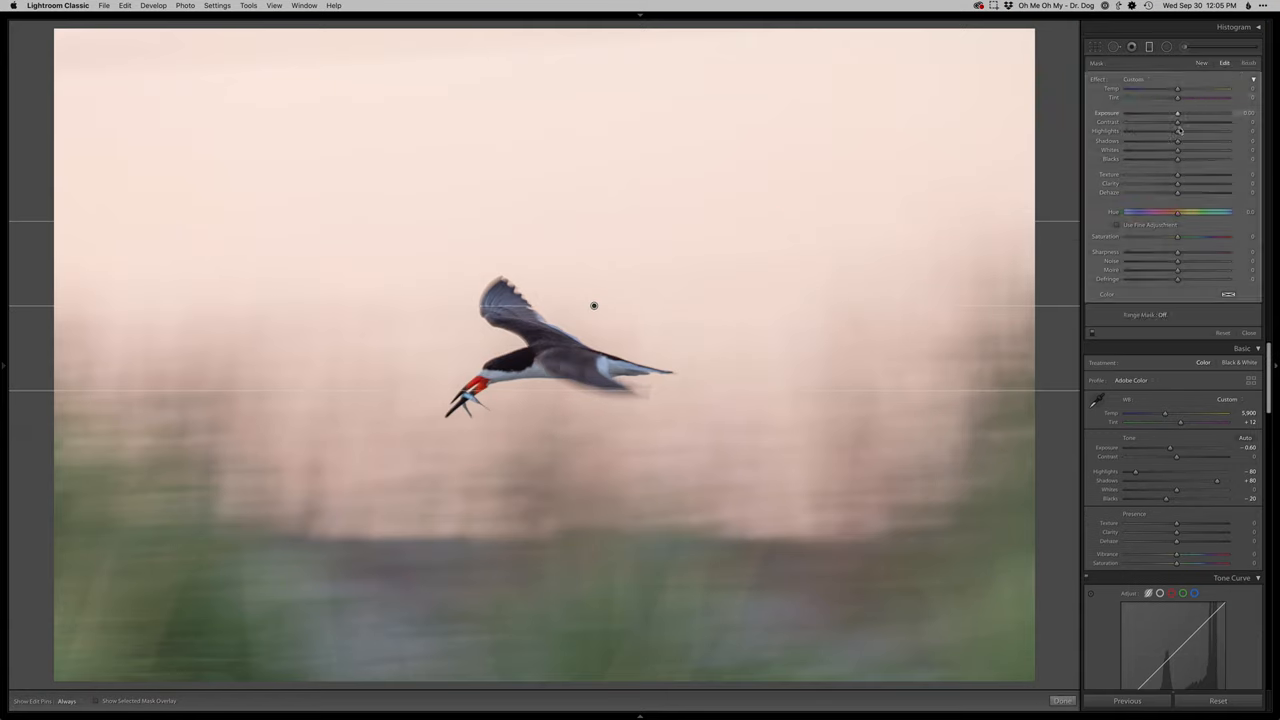
# - Tune the upper-sky and lower-grass linear gradients, then close Masking to return to global edits
pyautogui.moveTo(1178, 132); pyautogui.dragTo(1152, 132)
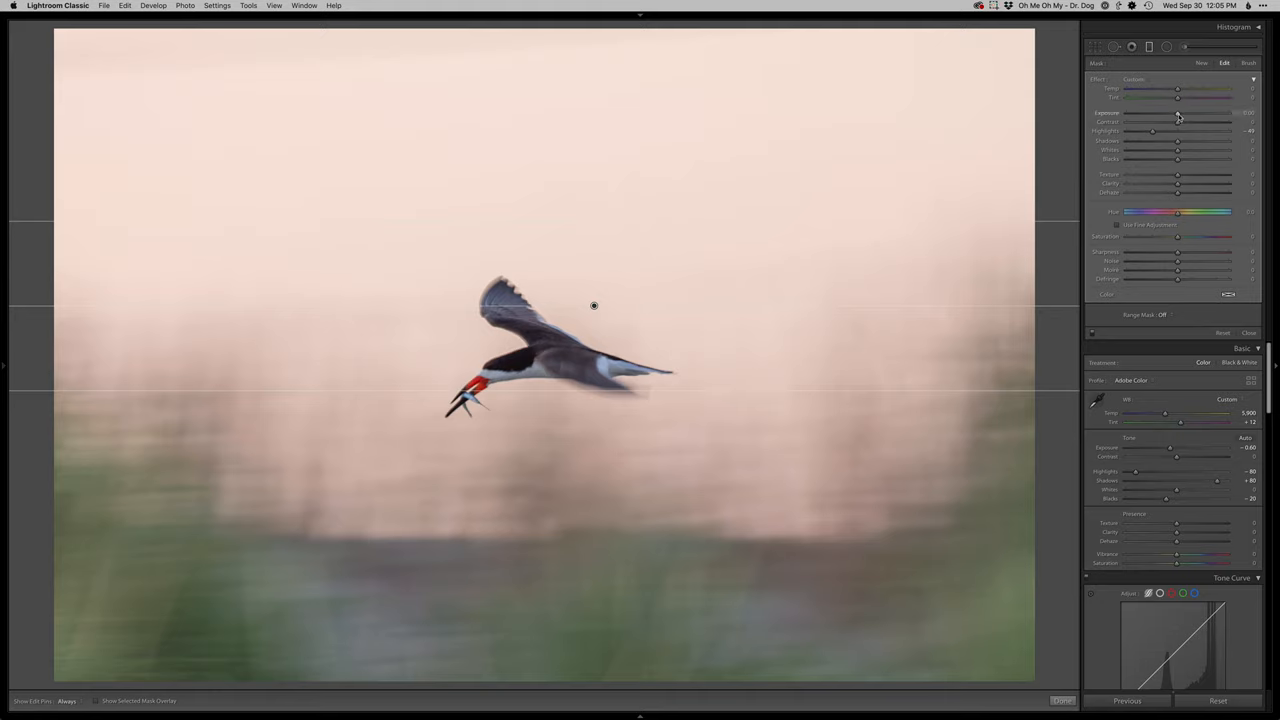
pyautogui.moveTo(1156, 112); pyautogui.dragTo(1176, 112)
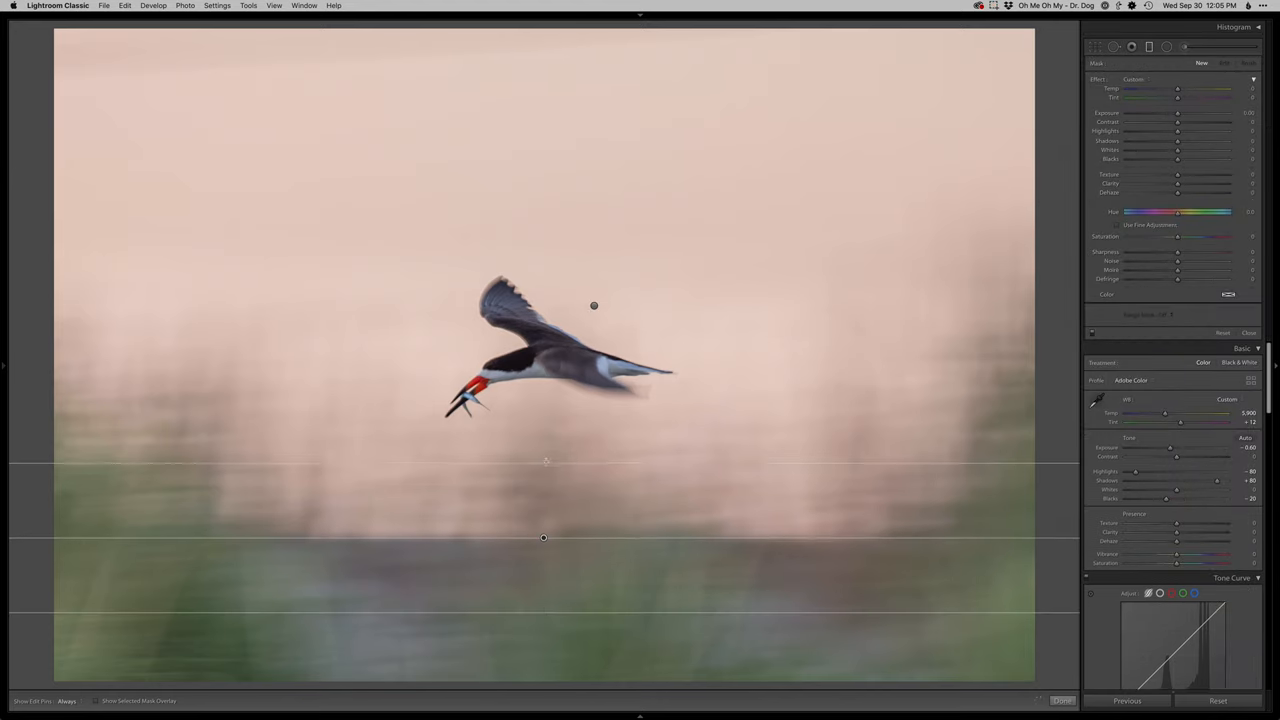
pyautogui.moveTo(1176, 112); pyautogui.dragTo(1170, 112)
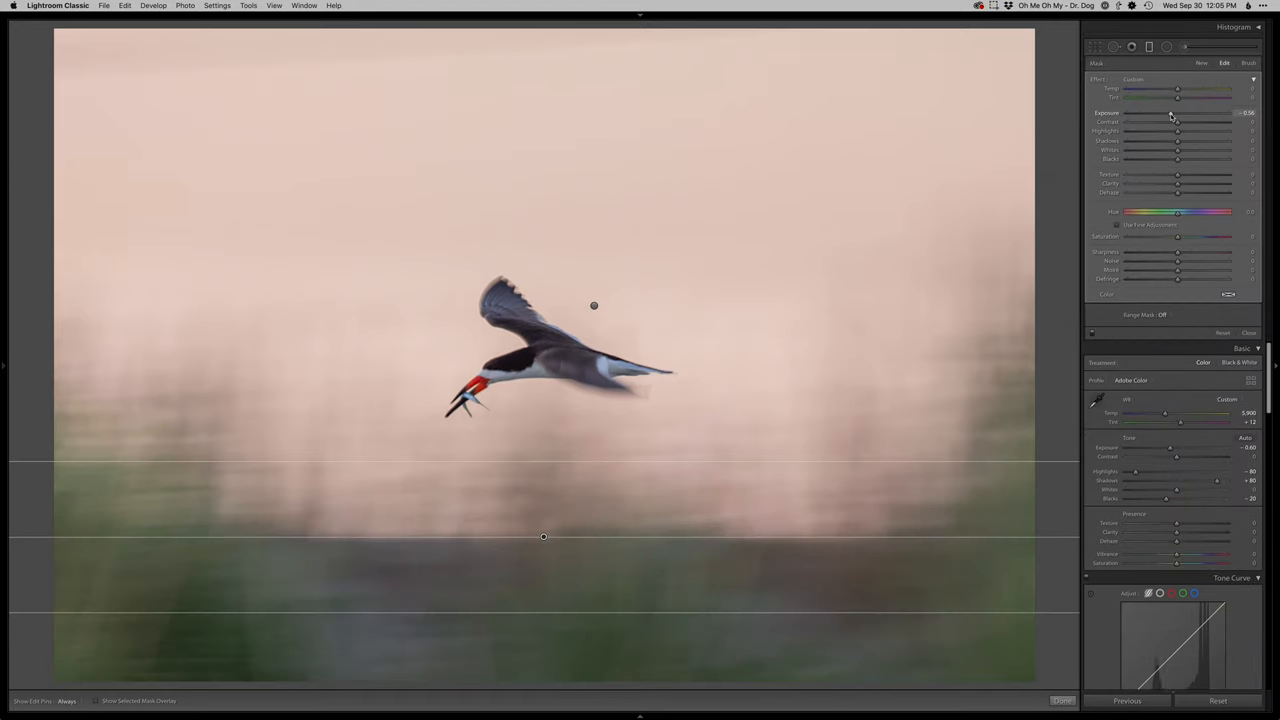
pyautogui.click(1062, 700)
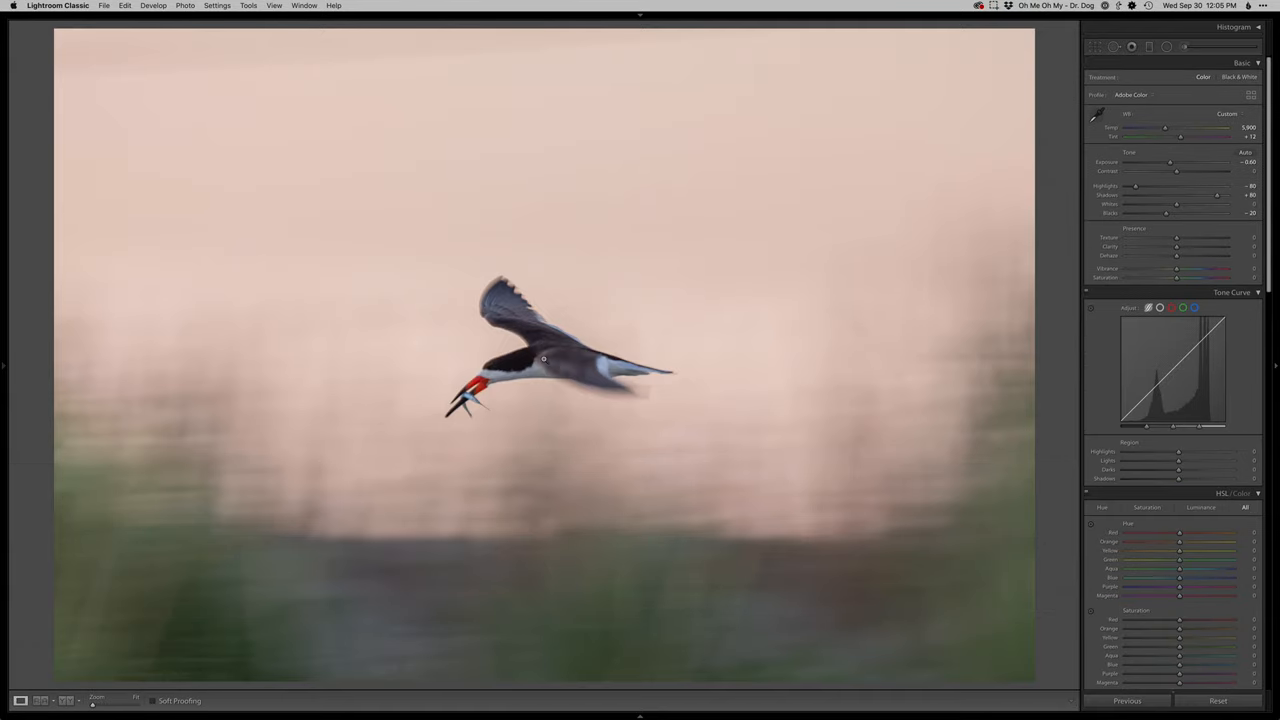
pyautogui.moveTo(592, 498)
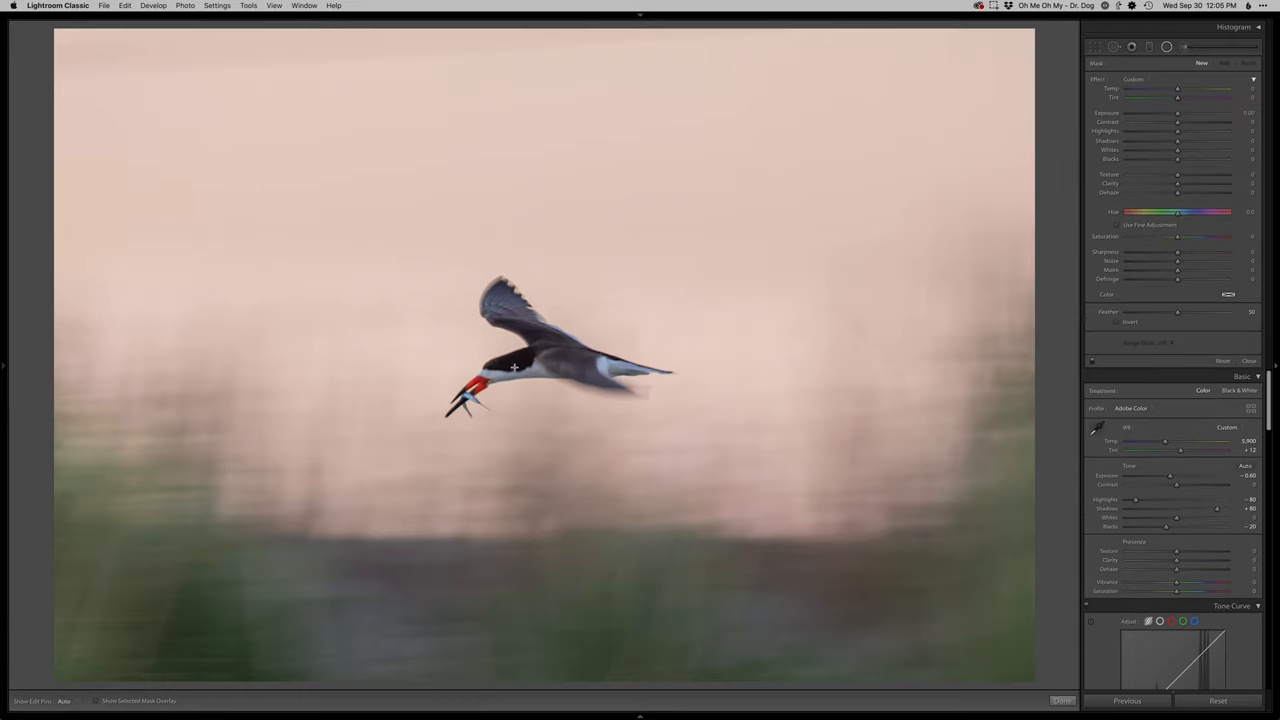
# - Place a local mask on the bird's head and raise its exposure, contrast and shadows
pyautogui.click(1224, 62)
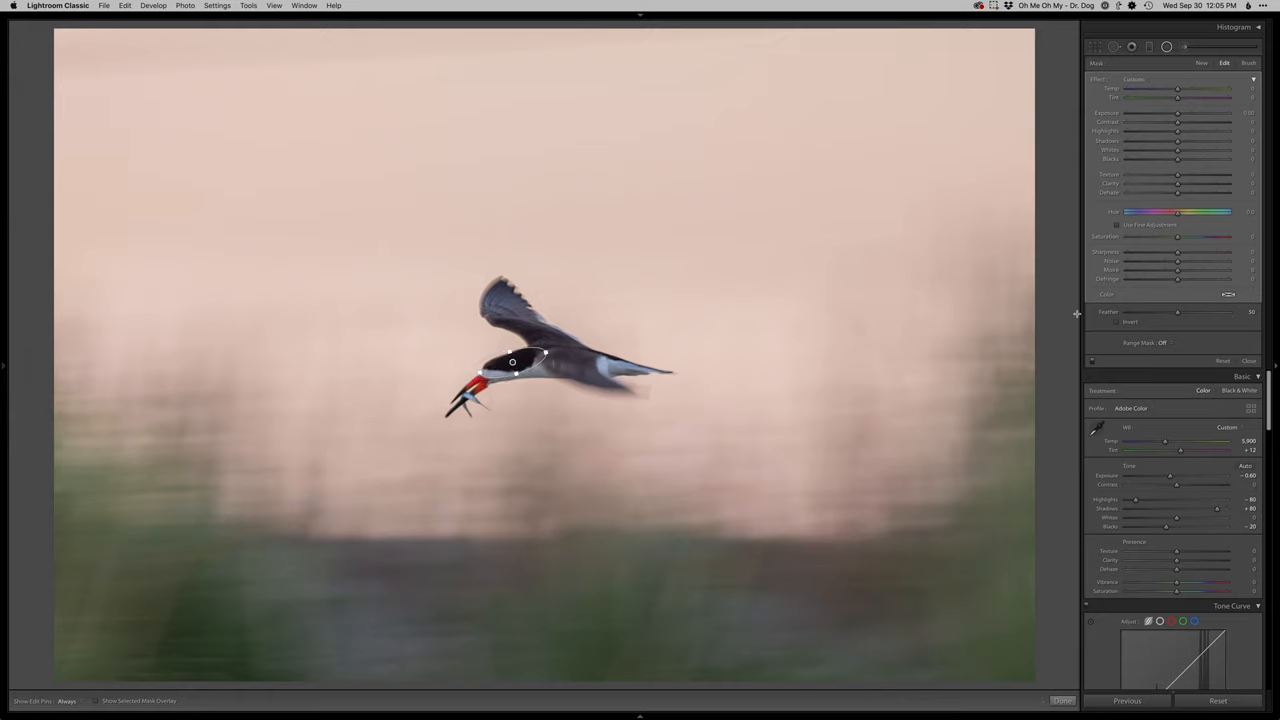
pyautogui.click(1118, 320)
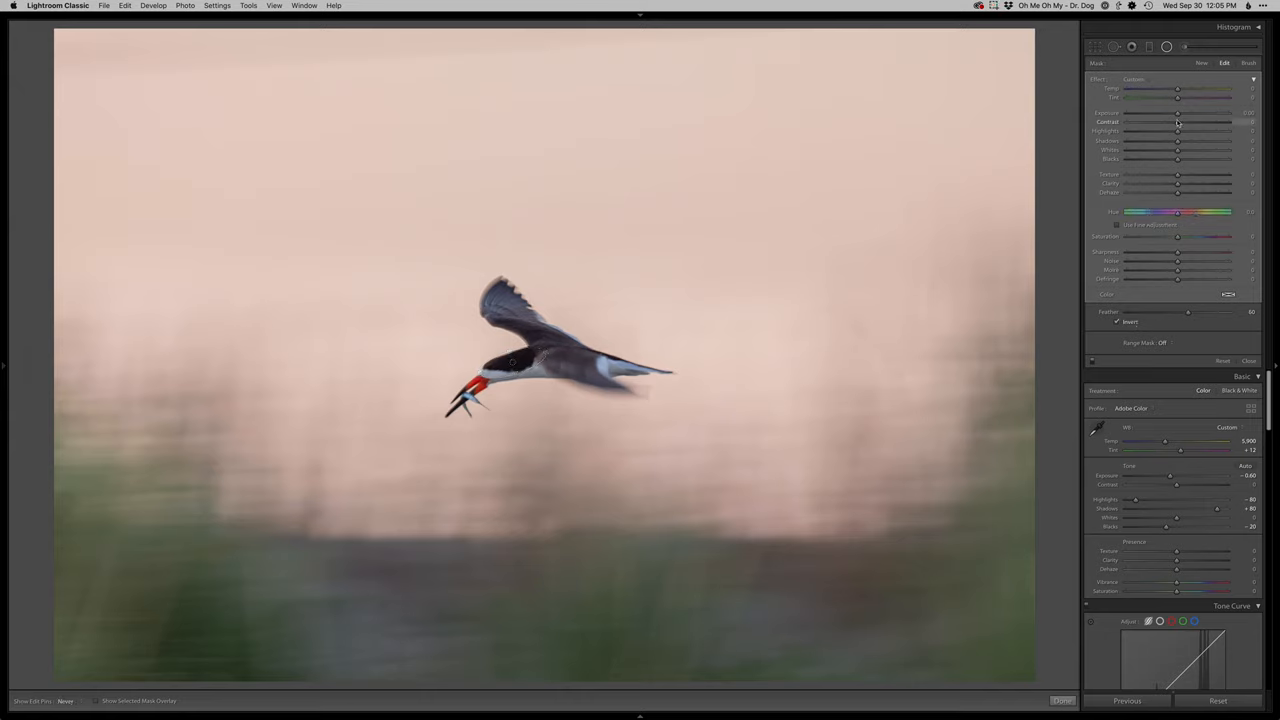
pyautogui.moveTo(1150, 112); pyautogui.dragTo(1180, 112)
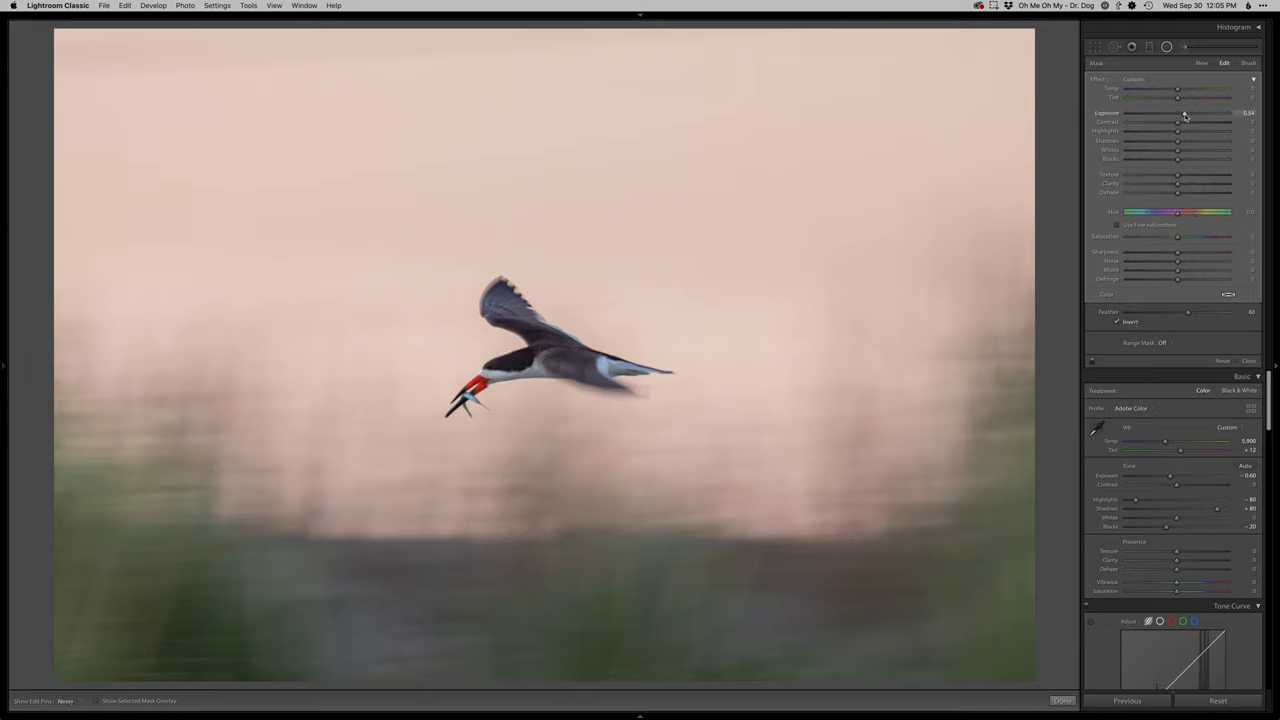
pyautogui.moveTo(1178, 140); pyautogui.dragTo(1184, 140)
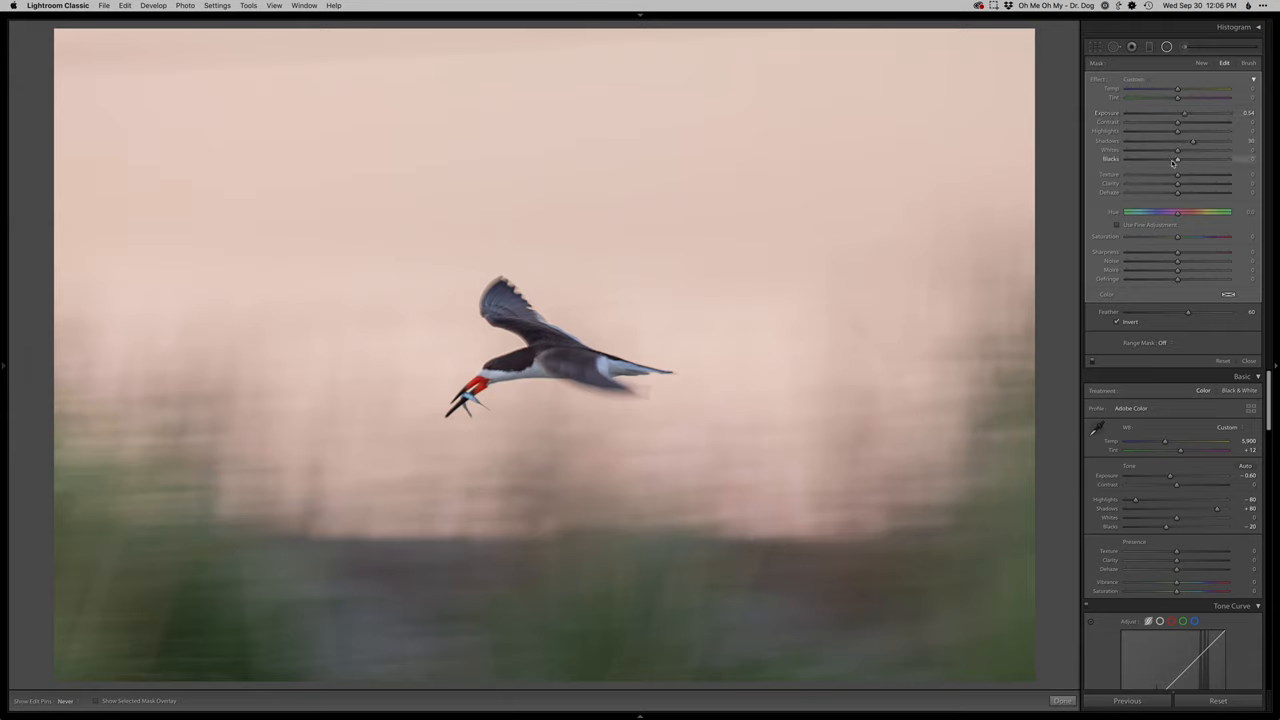
pyautogui.moveTo(1178, 160); pyautogui.dragTo(1172, 160)
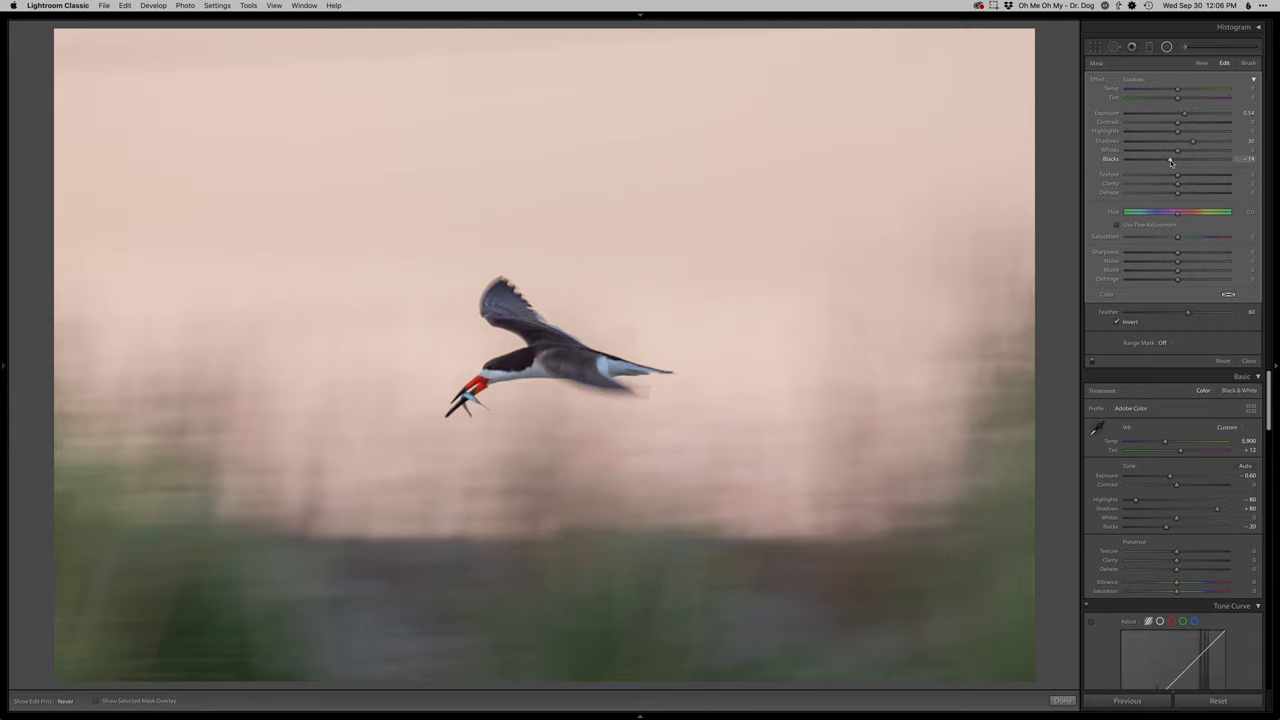
pyautogui.moveTo(1172, 158); pyautogui.dragTo(1170, 158)
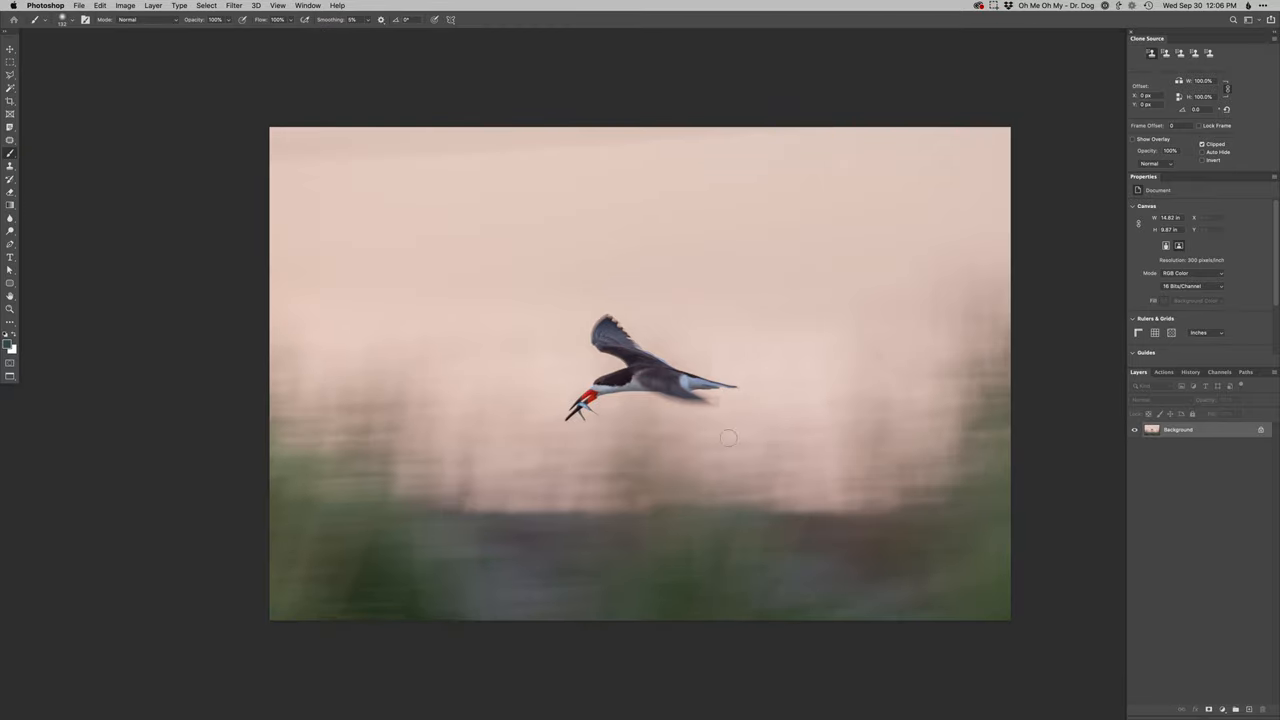
pyautogui.moveTo(688, 444)
pyautogui.write('Retouch')
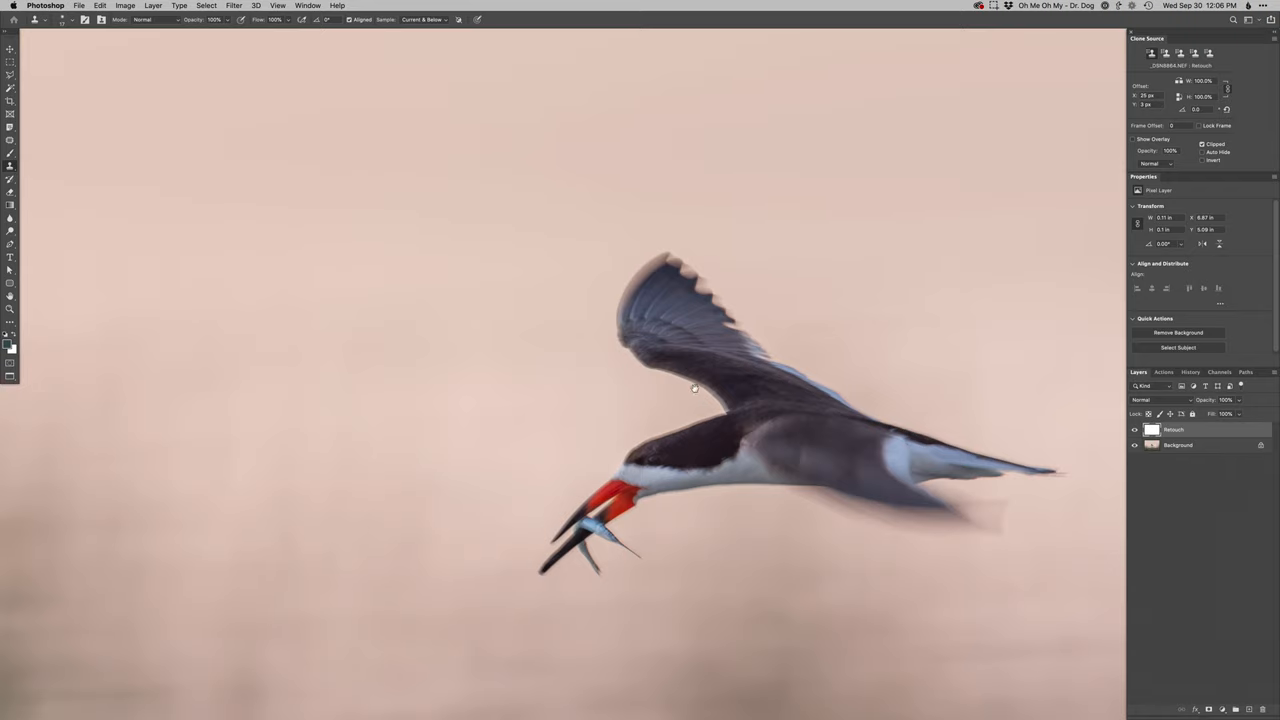
pyautogui.moveTo(660, 470)
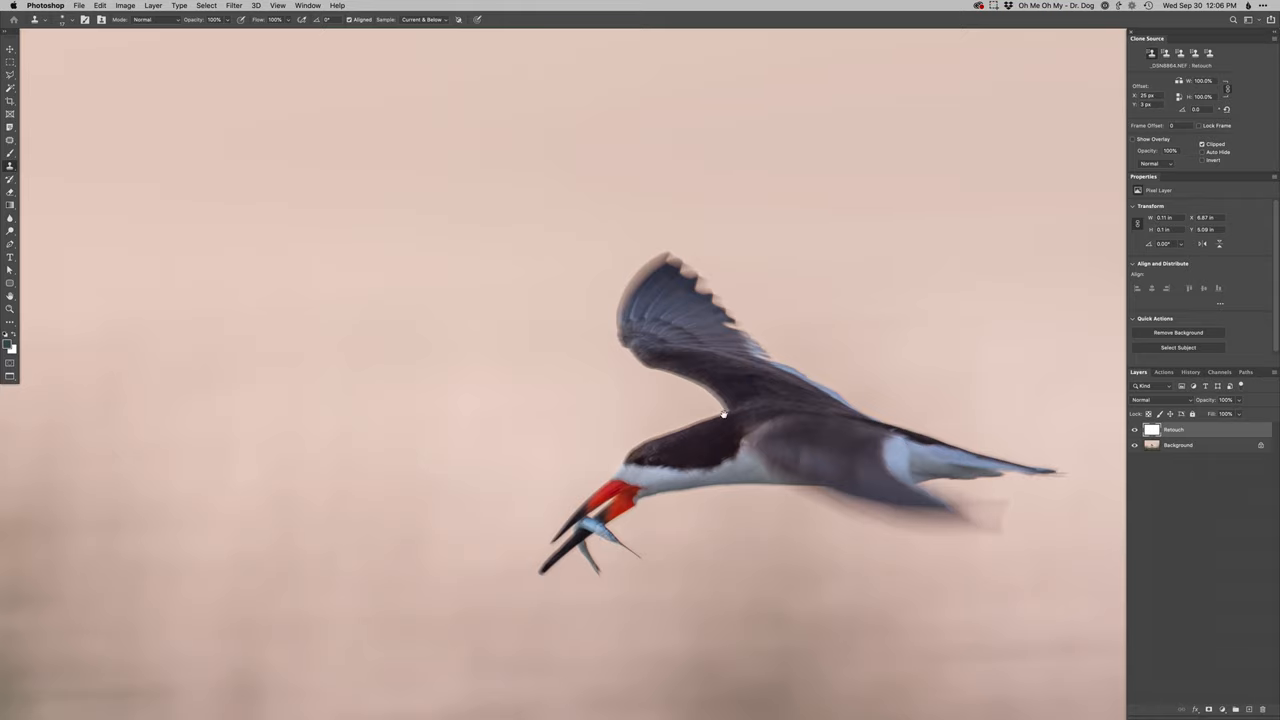
pyautogui.moveTo(620, 458)
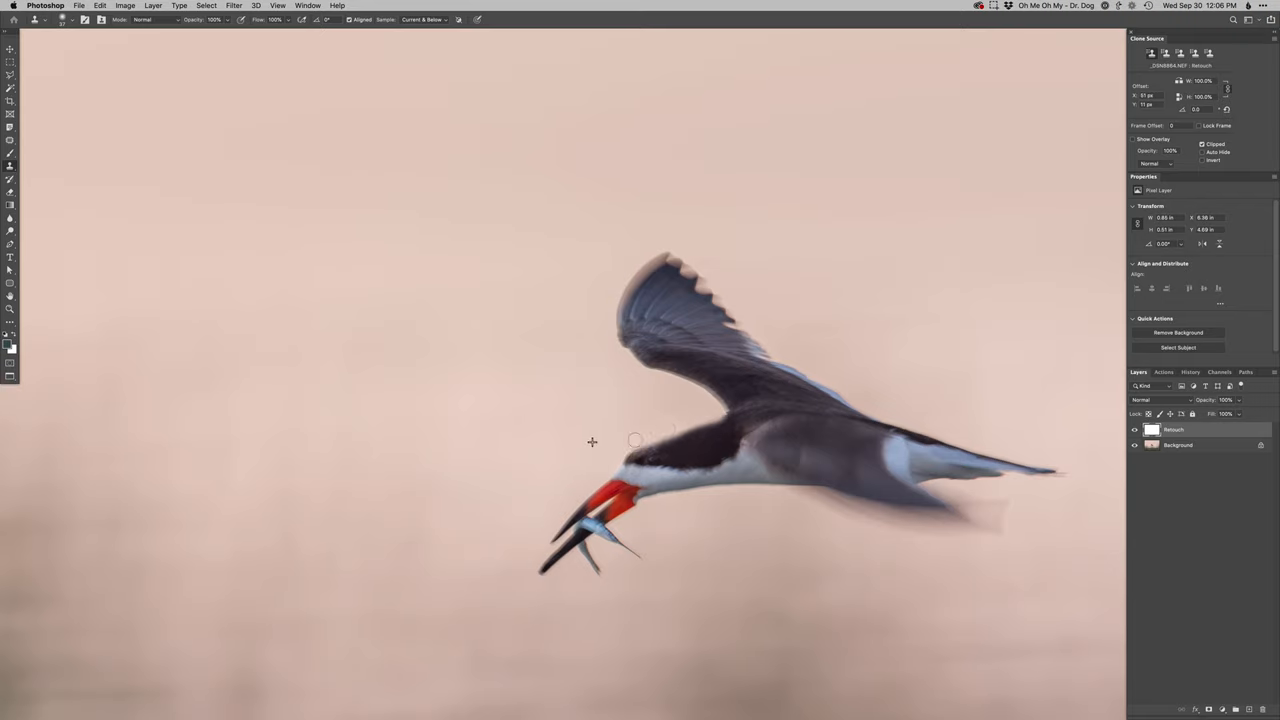
# - Clone-stamp along the edges of the bird's head on the touch-up layer
pyautogui.moveTo(636, 440); pyautogui.dragTo(552, 522)
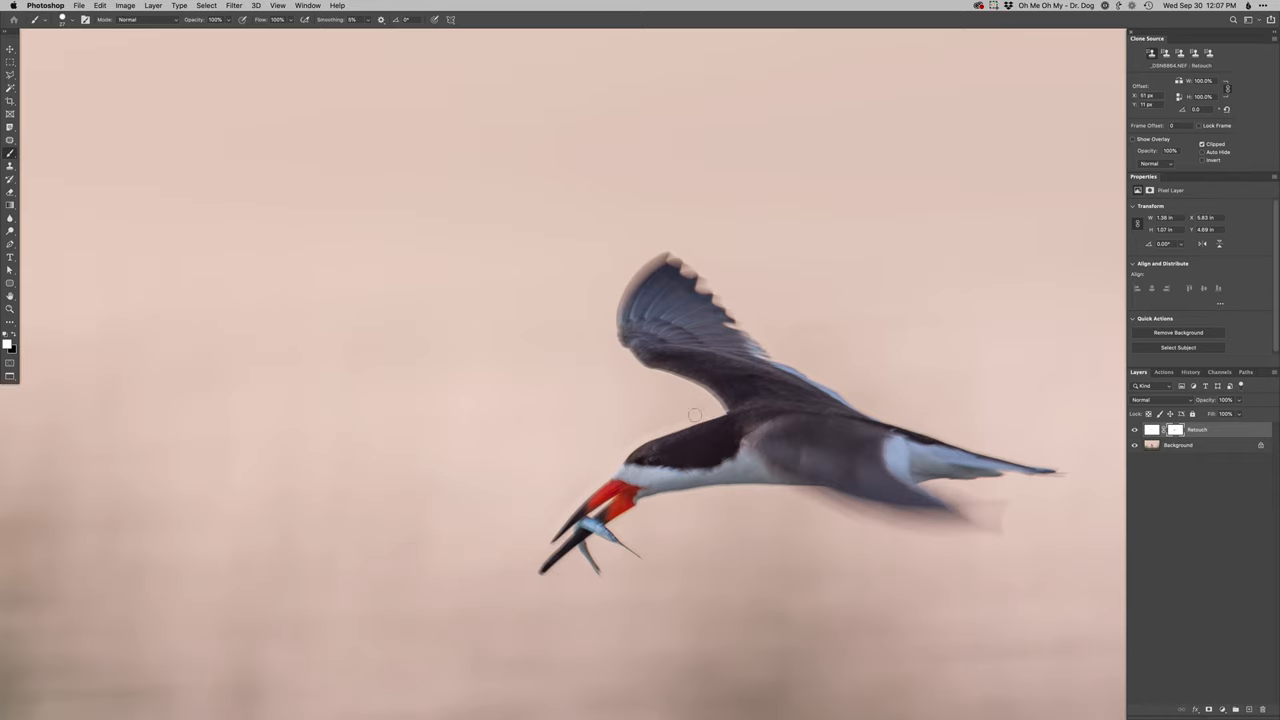
pyautogui.moveTo(676, 404)
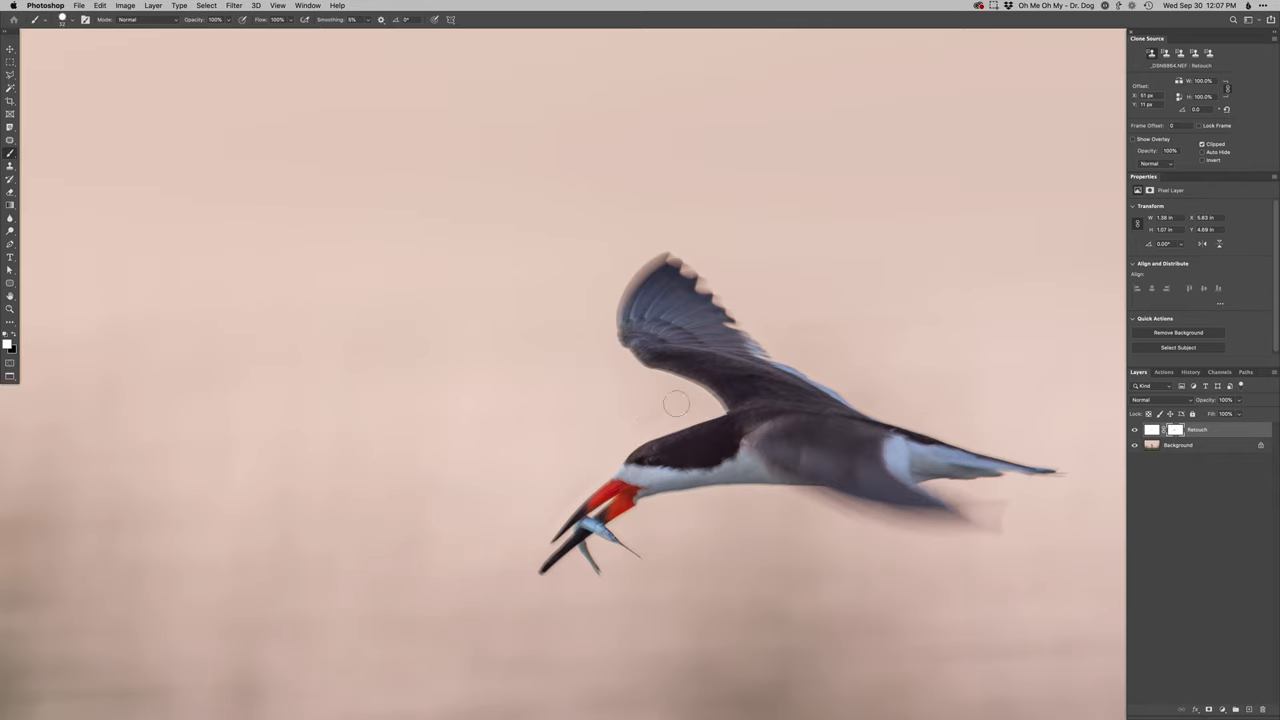
pyautogui.moveTo(530, 540)
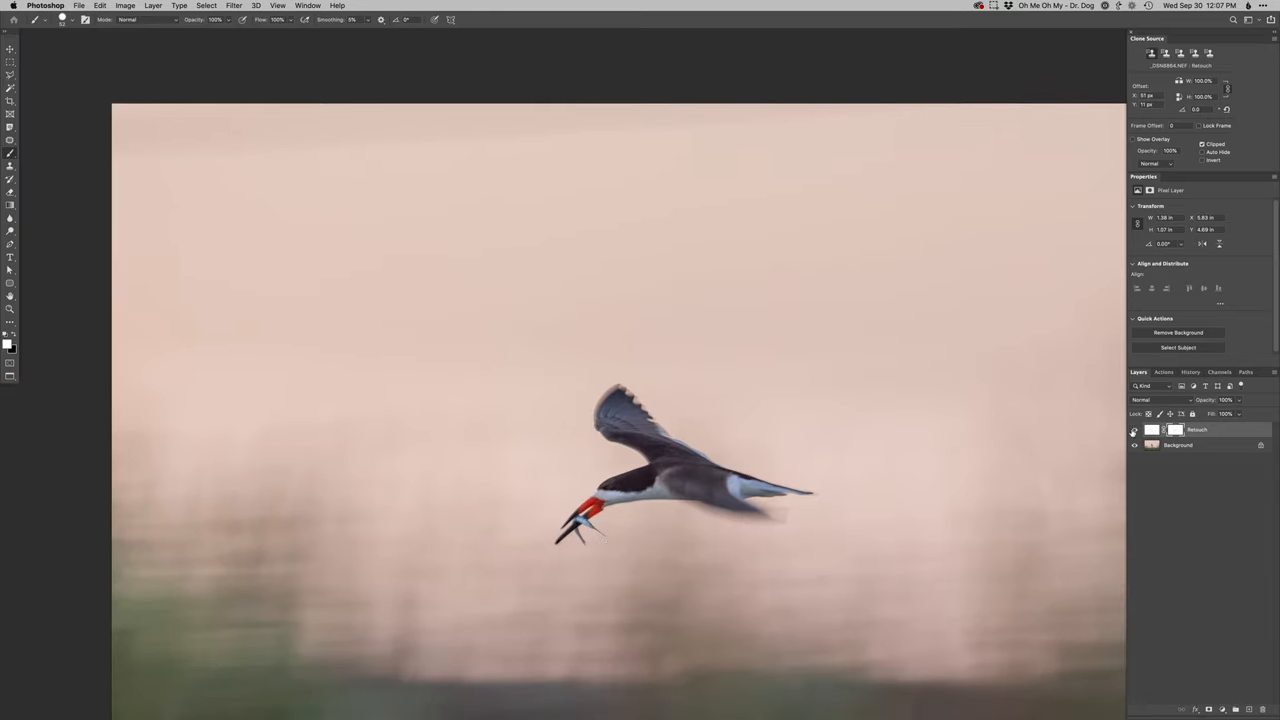
pyautogui.click(1132, 430)
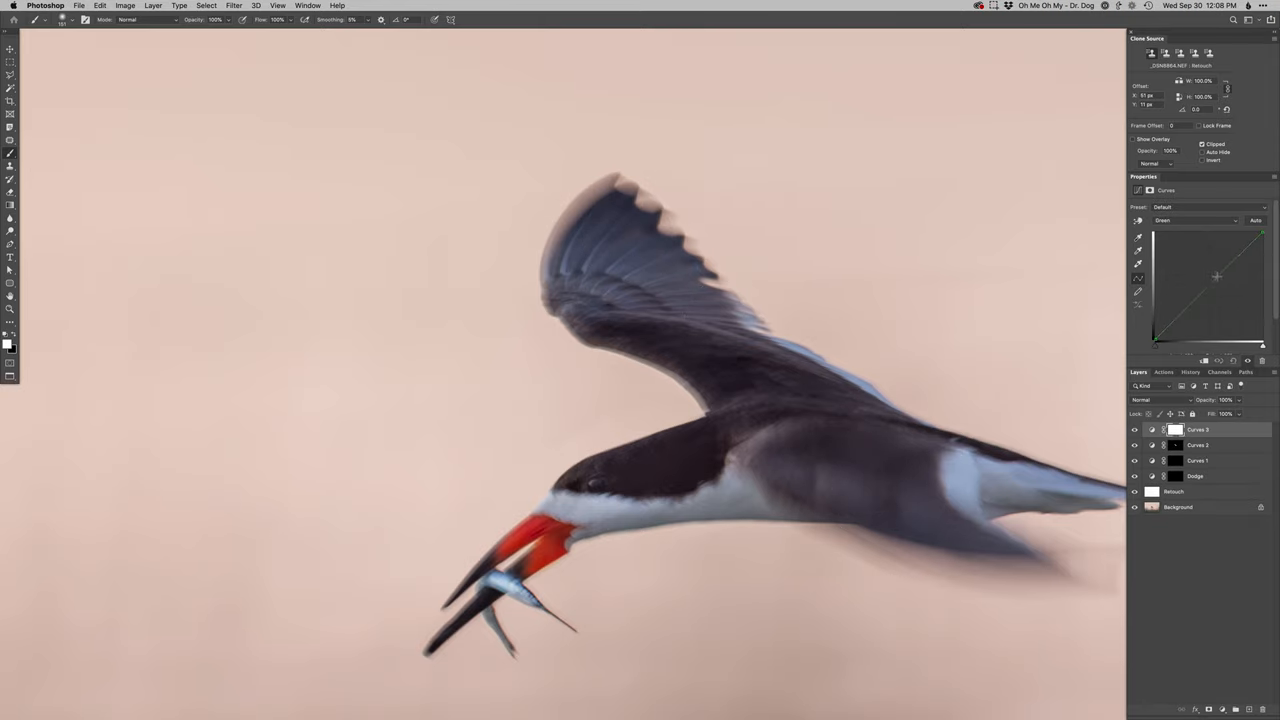
# - Reshape the Curves 3 tone curve and add a Hue/Saturation adjustment layer above it
pyautogui.moveTo(1216, 276); pyautogui.dragTo(1216, 272)
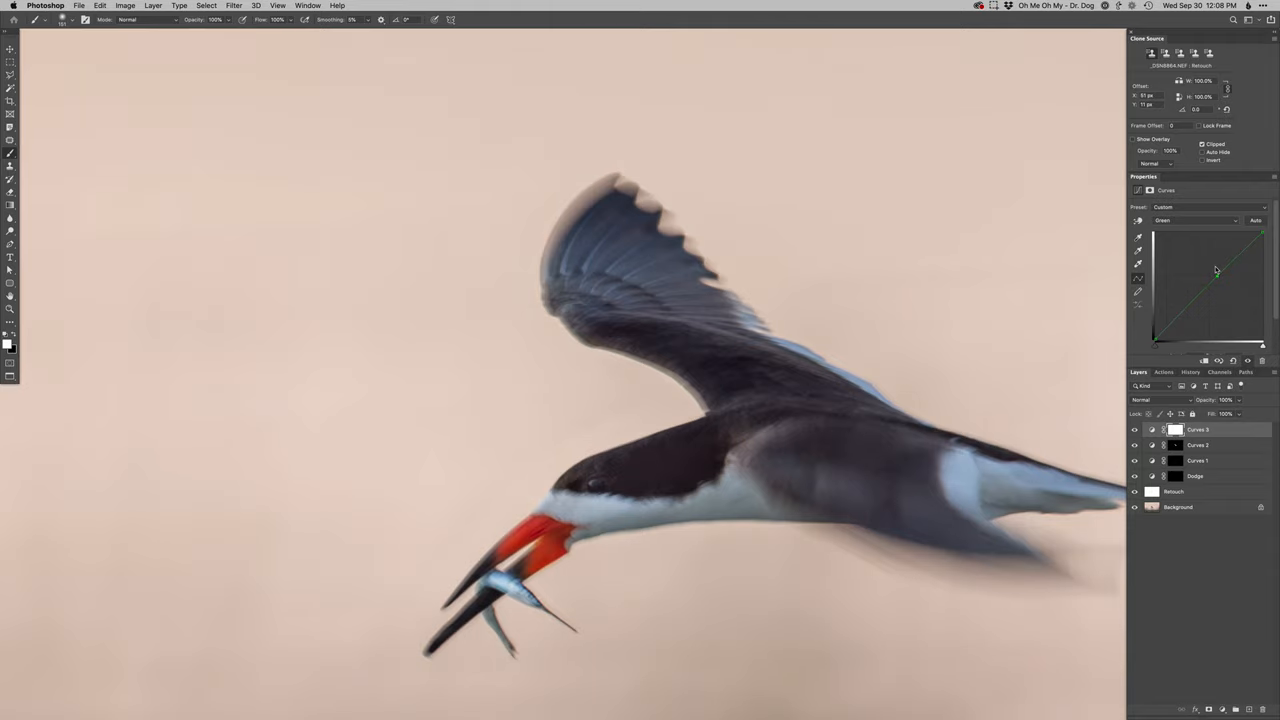
pyautogui.click(1196, 220)
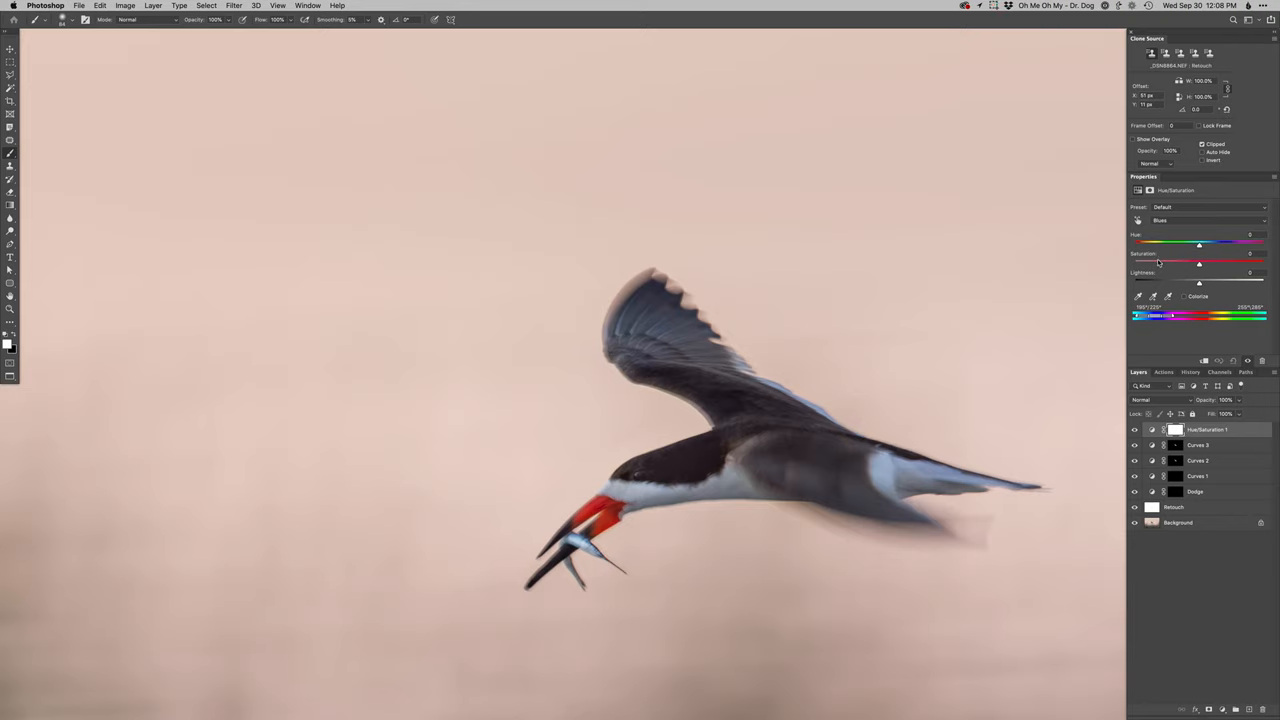
# - Adjust the Hue/Saturation 1 layer's colour slider
pyautogui.moveTo(1198, 262); pyautogui.dragTo(1150, 262)
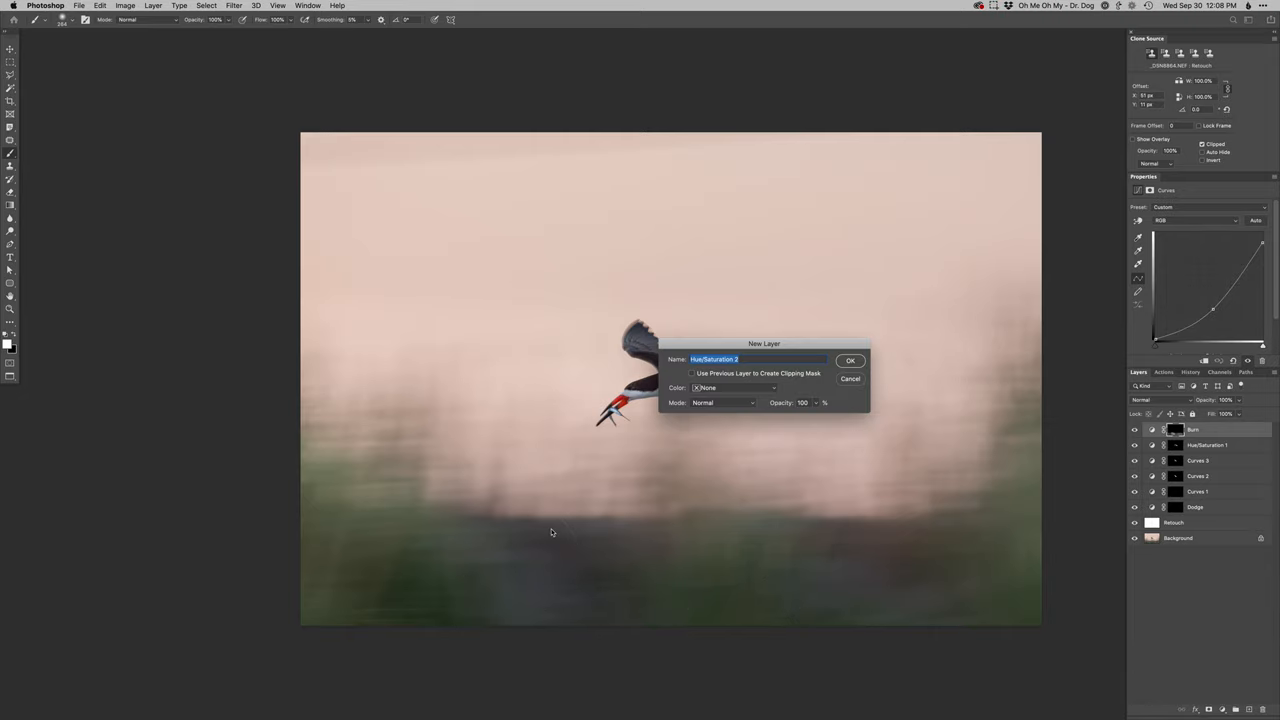
# - Create Hue/Saturation 2 and lower its saturation to tone down the colour
pyautogui.click(848, 360)
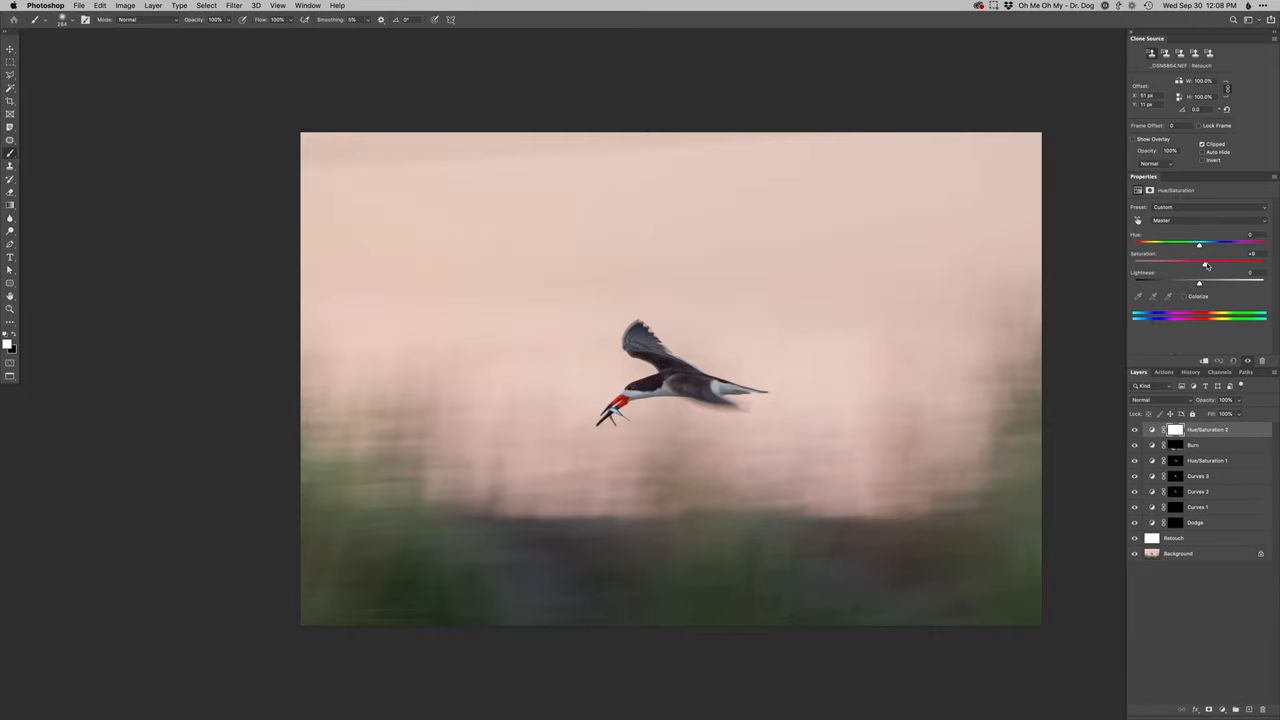
pyautogui.moveTo(1204, 260); pyautogui.dragTo(1210, 260)
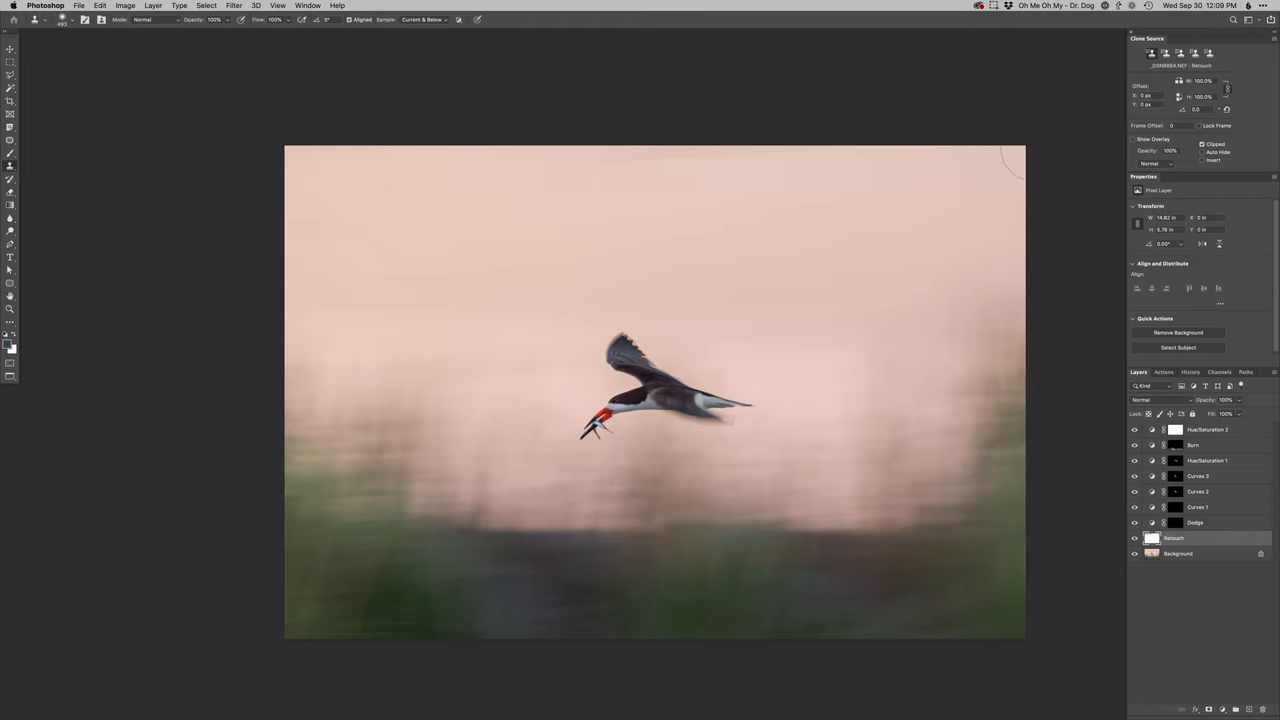
# - Add a fourth Curves adjustment layer at the top of the stack
pyautogui.click(1208, 428)
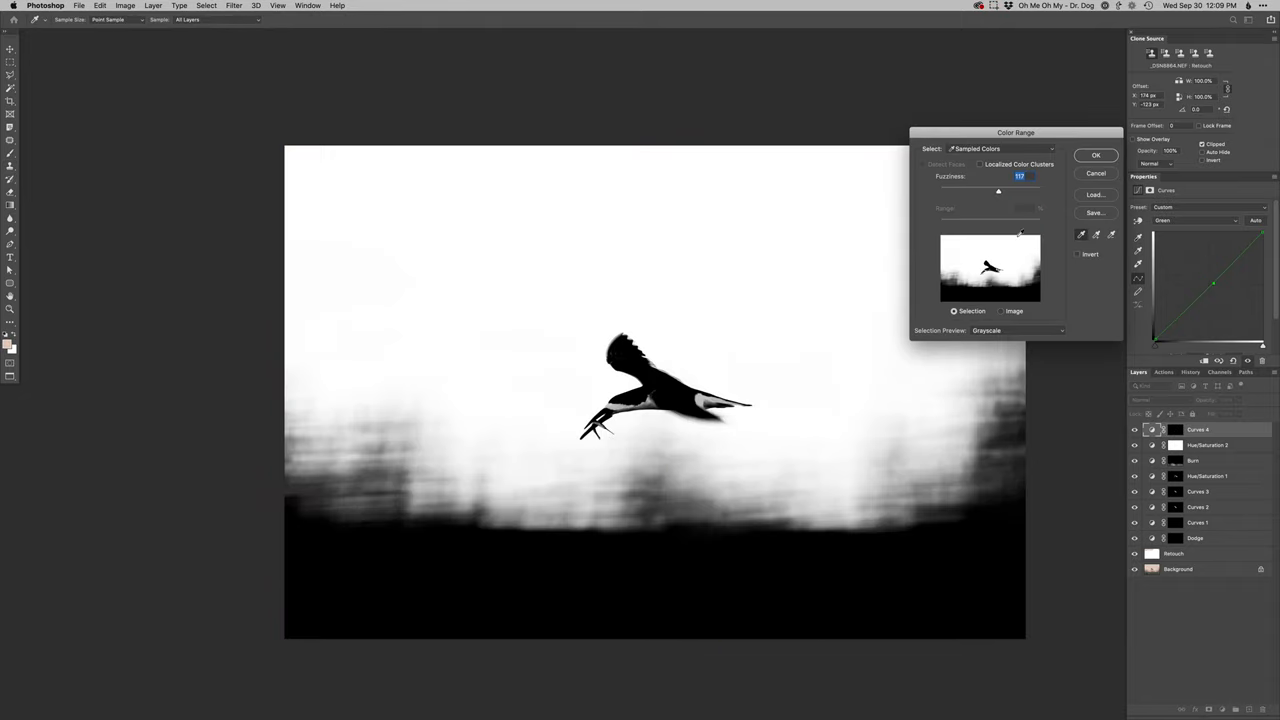
# - Set the Color Range fuzziness for the bright sky and accept it as the Curves 4 mask
pyautogui.moveTo(998, 192); pyautogui.dragTo(982, 192)
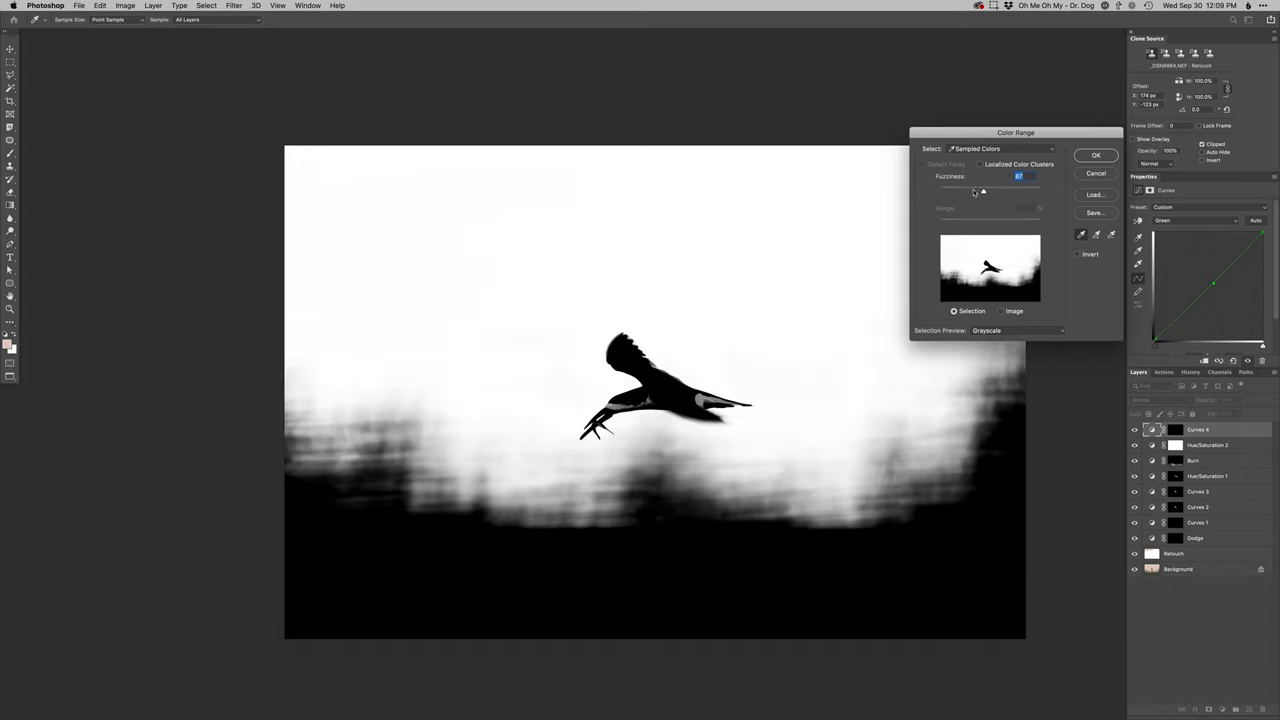
pyautogui.moveTo(984, 192); pyautogui.dragTo(972, 192)
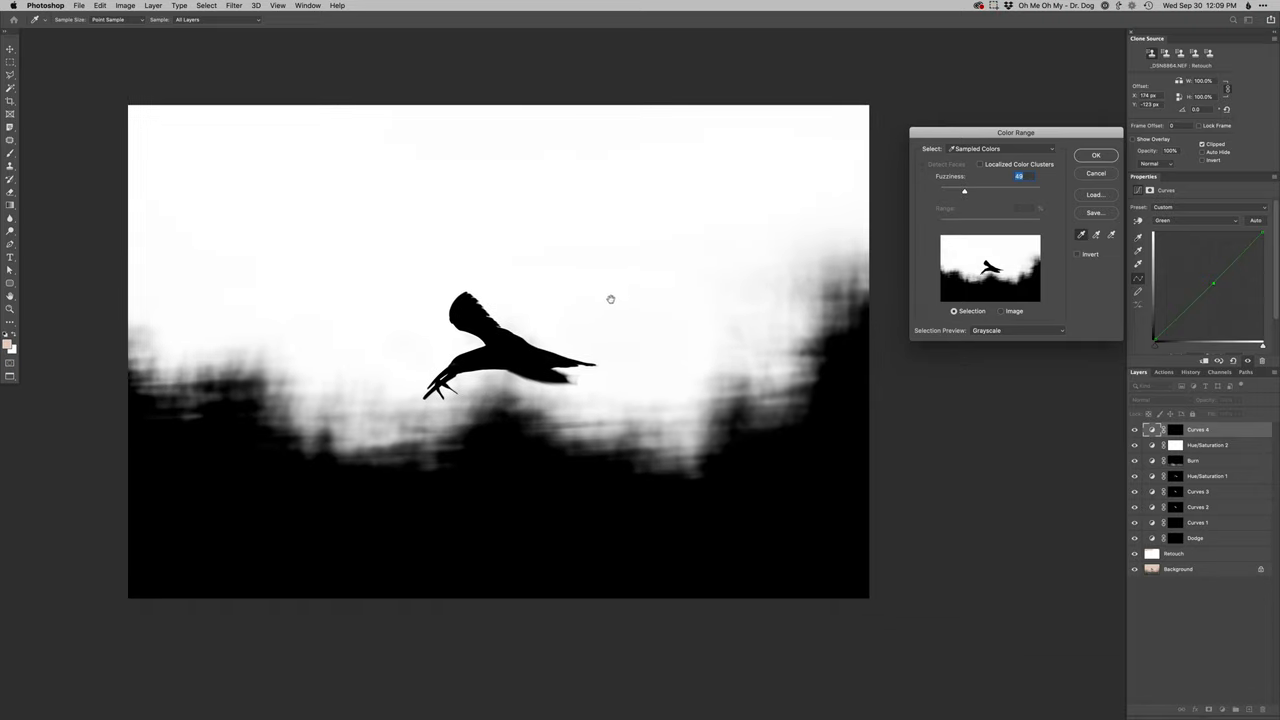
pyautogui.click(1096, 156)
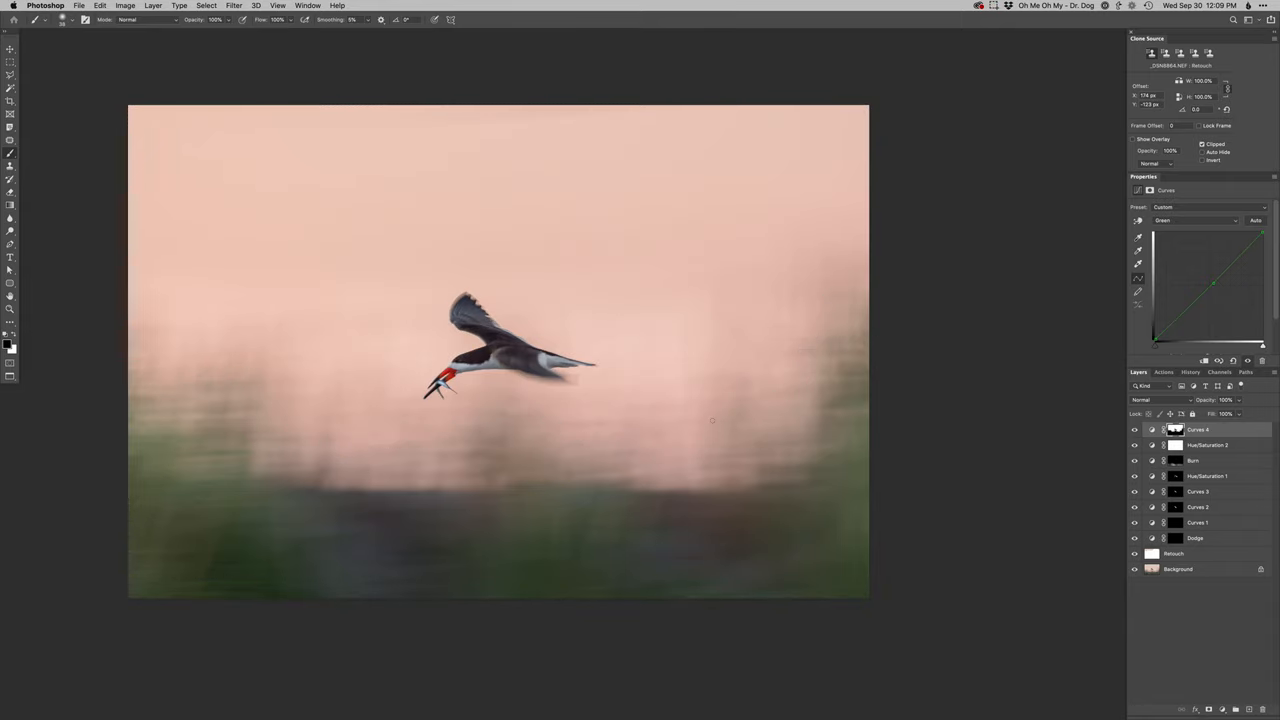
pyautogui.moveTo(602, 430)
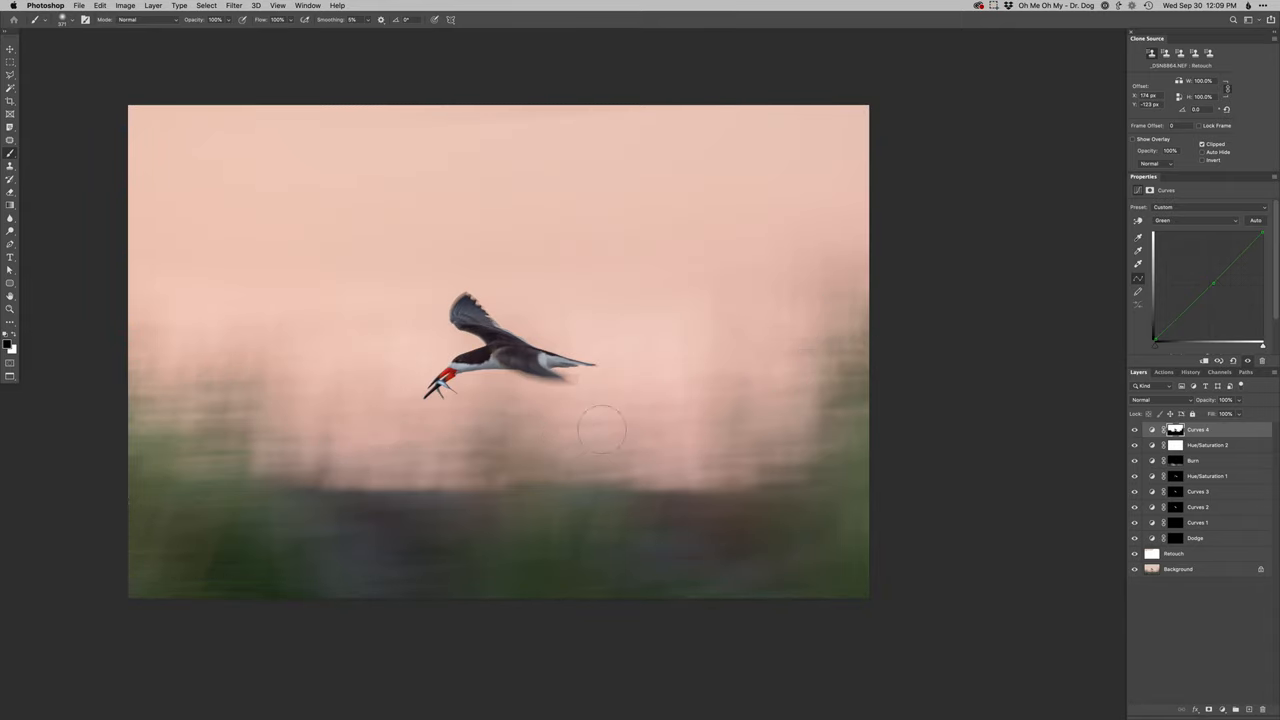
pyautogui.moveTo(776, 348)
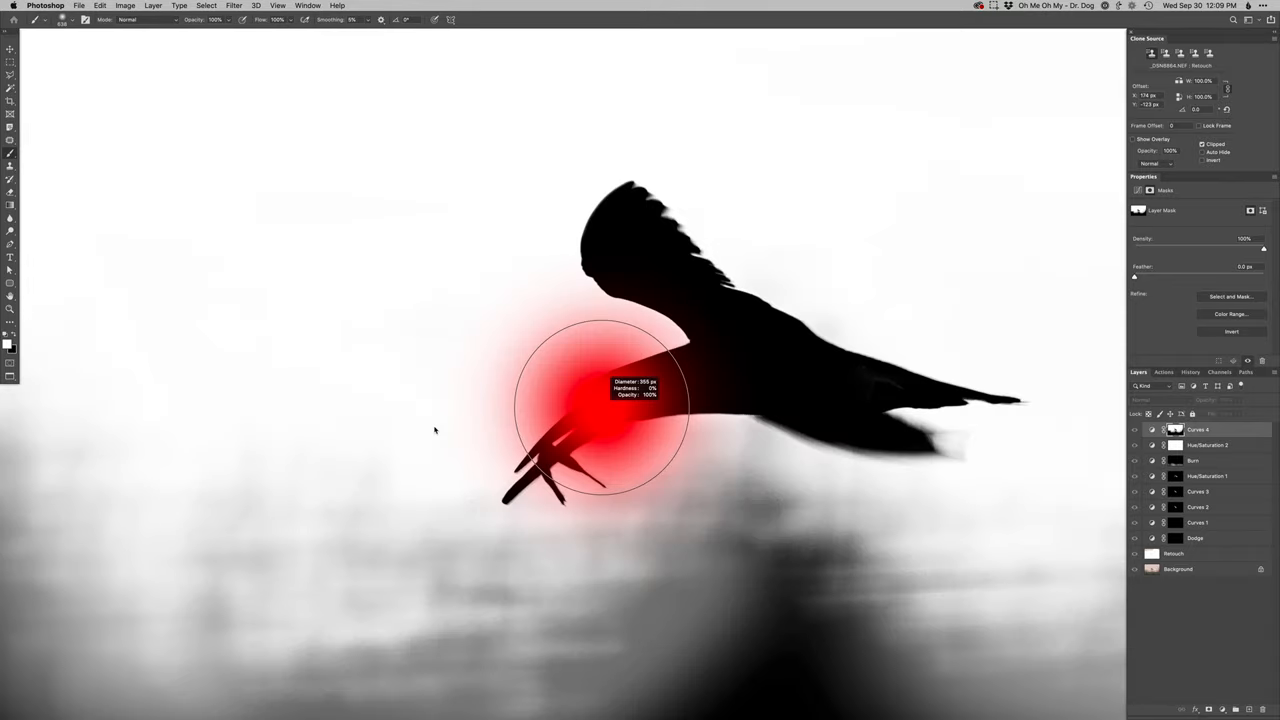
# - Paint black on the Curves 4 mask over the skimmer's beak and fish
pyautogui.click(596, 400)
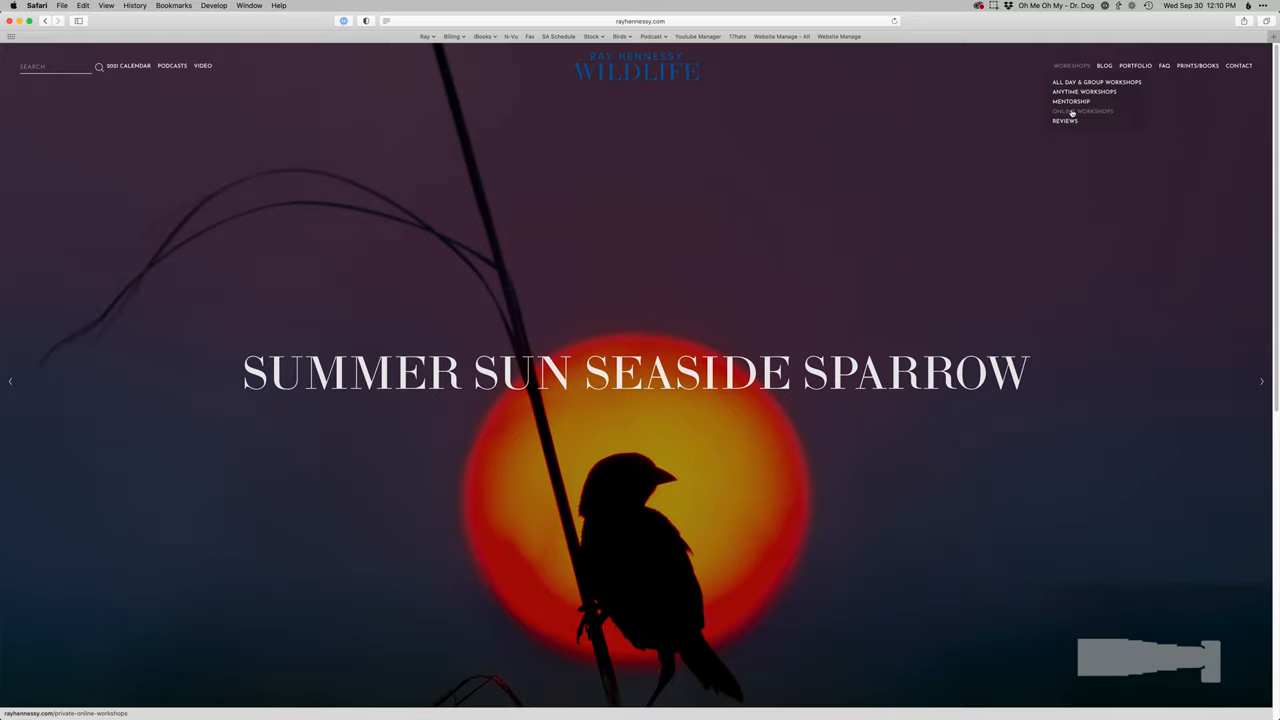
pyautogui.moveTo(832, 356)
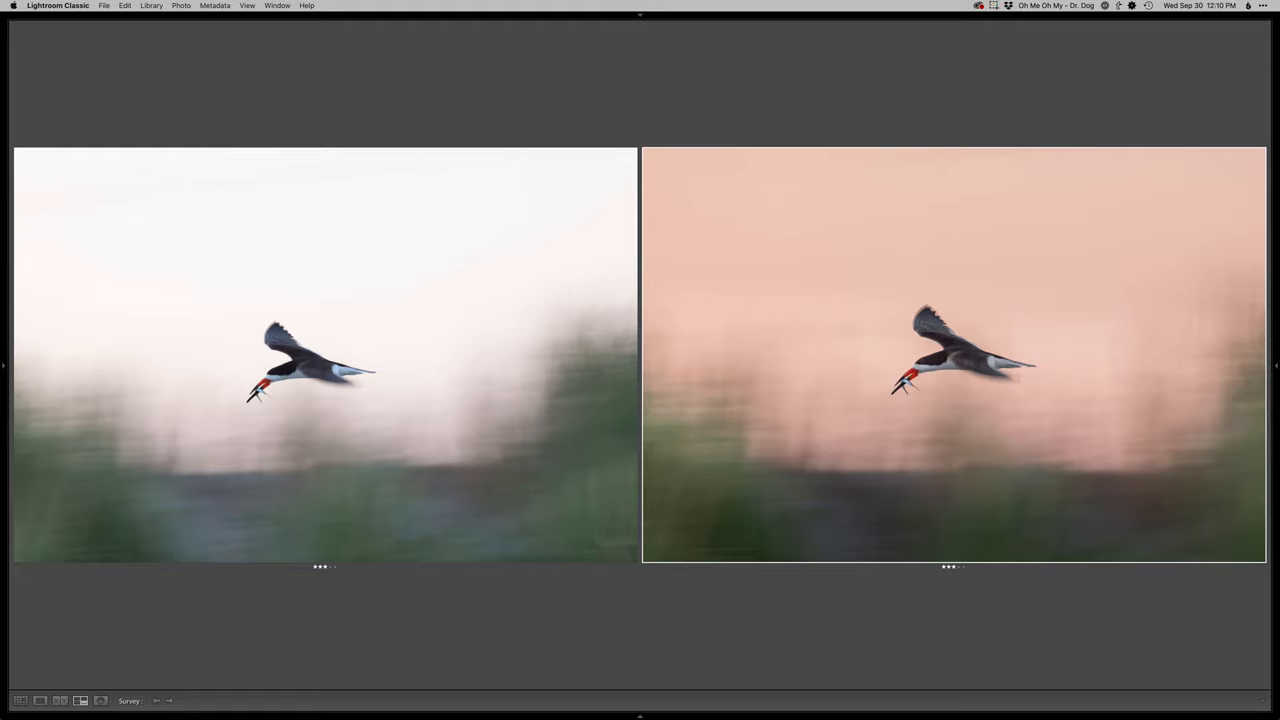
pyautogui.moveTo(1250, 396)
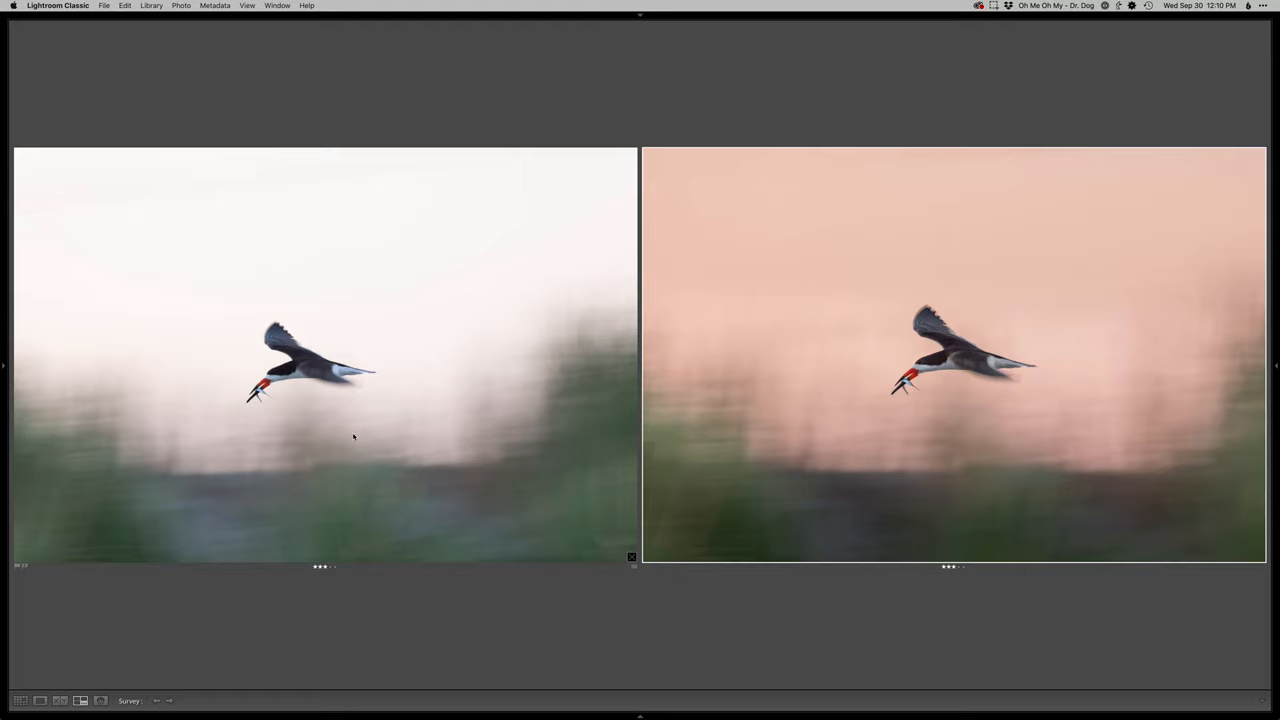
pyautogui.moveTo(416, 380)
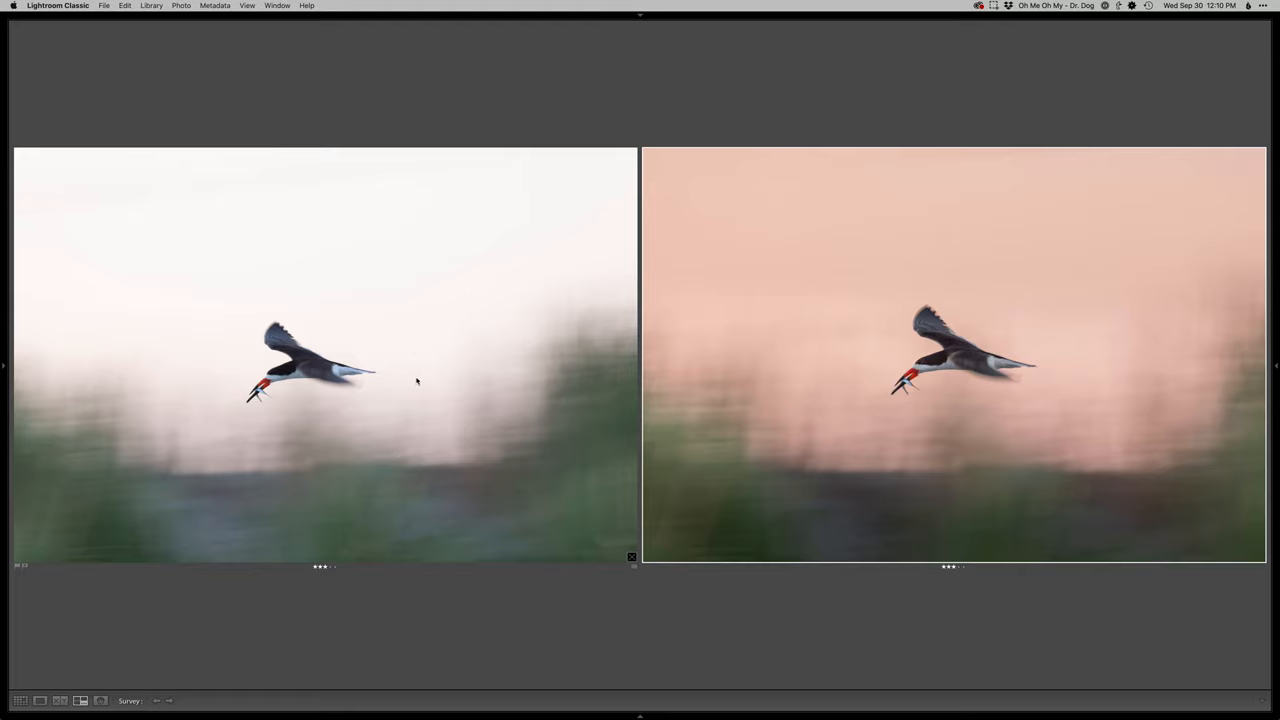
pyautogui.moveTo(678, 408)
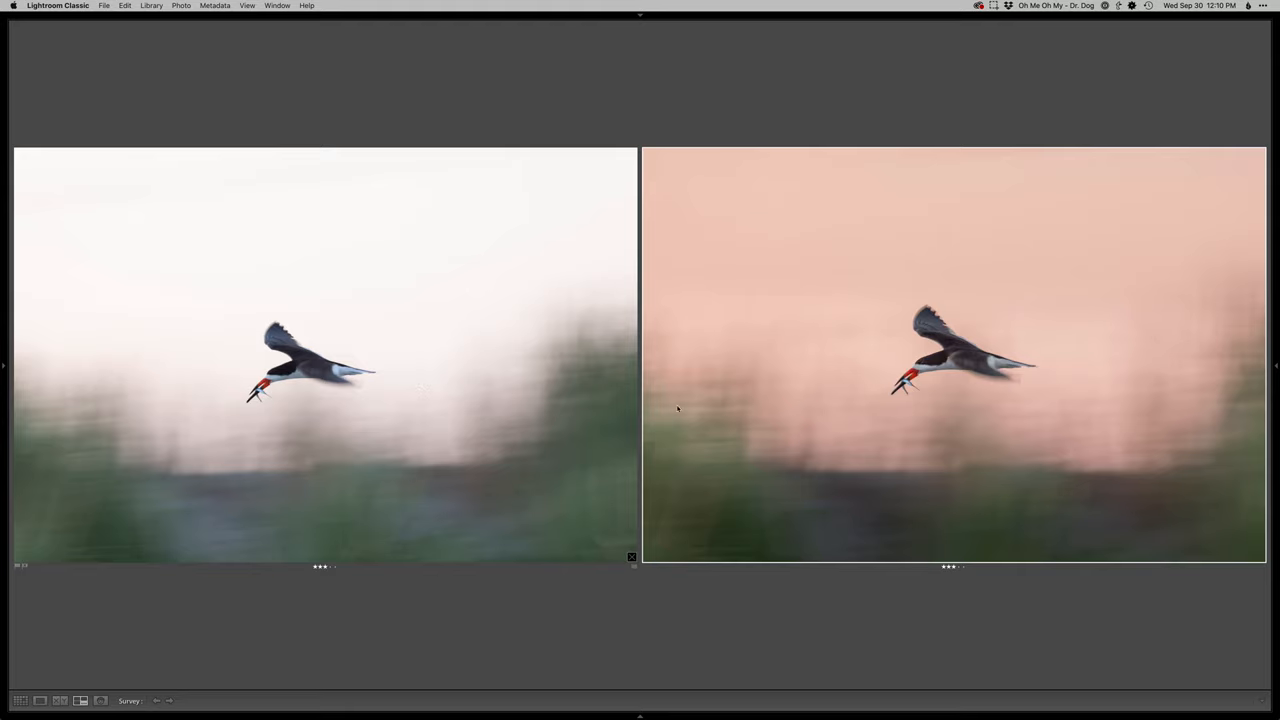
pyautogui.moveTo(1004, 424)
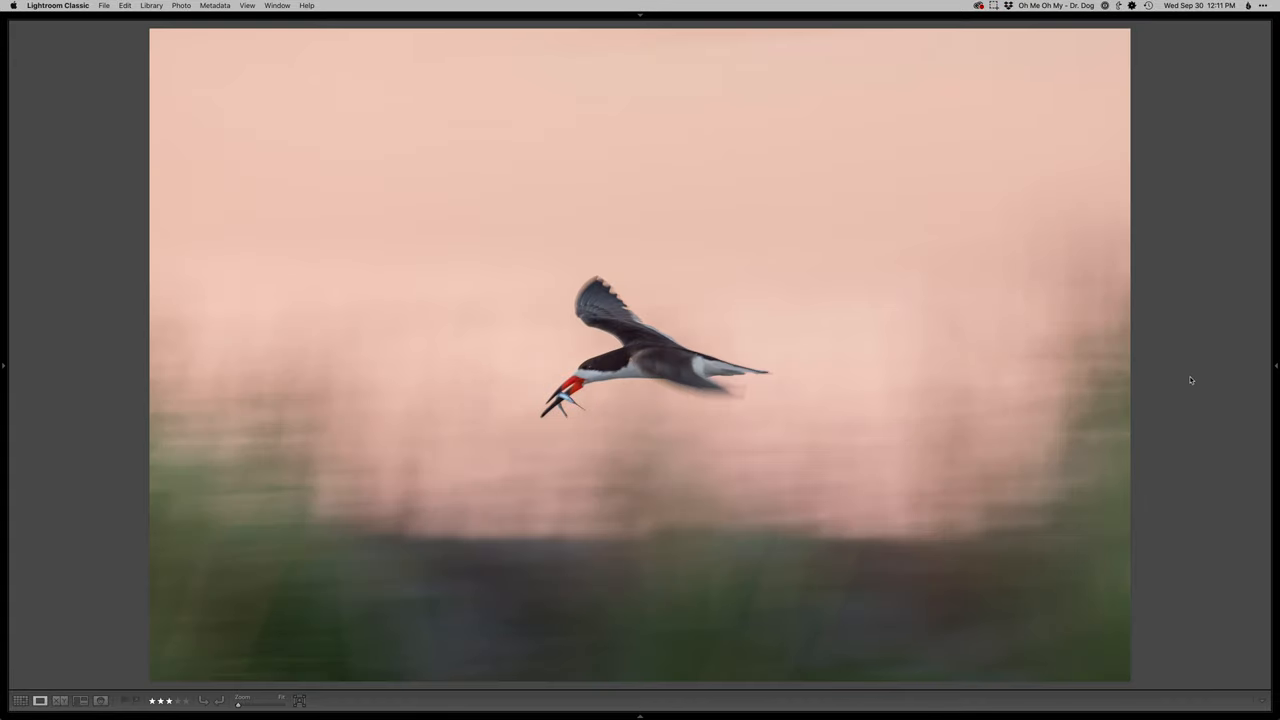
pyautogui.moveTo(840, 500)
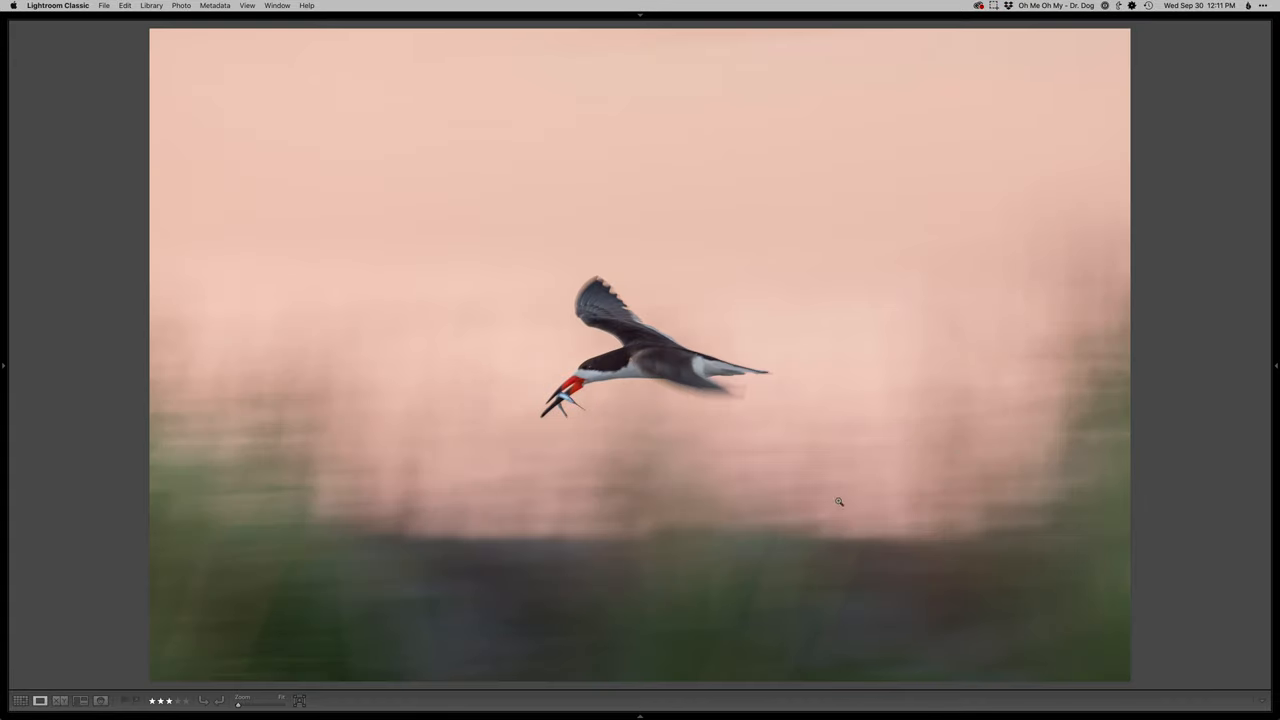
pyautogui.moveTo(716, 506)
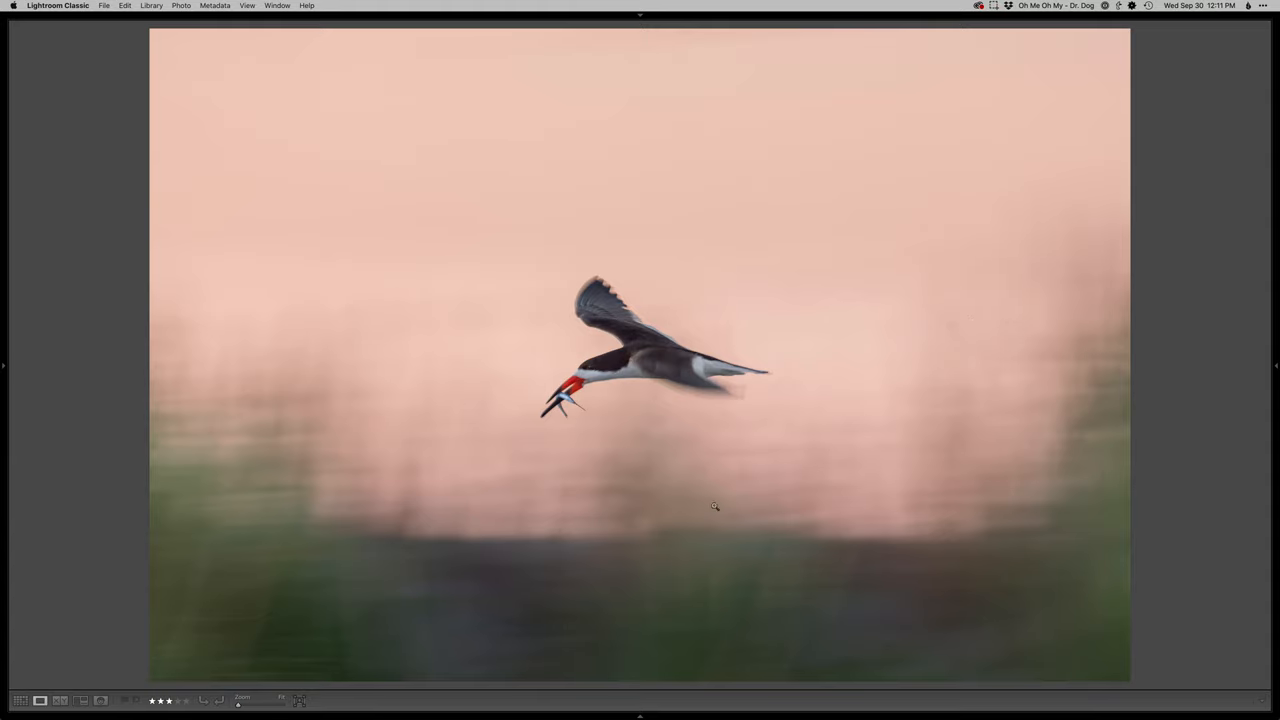
pyautogui.moveTo(596, 456)
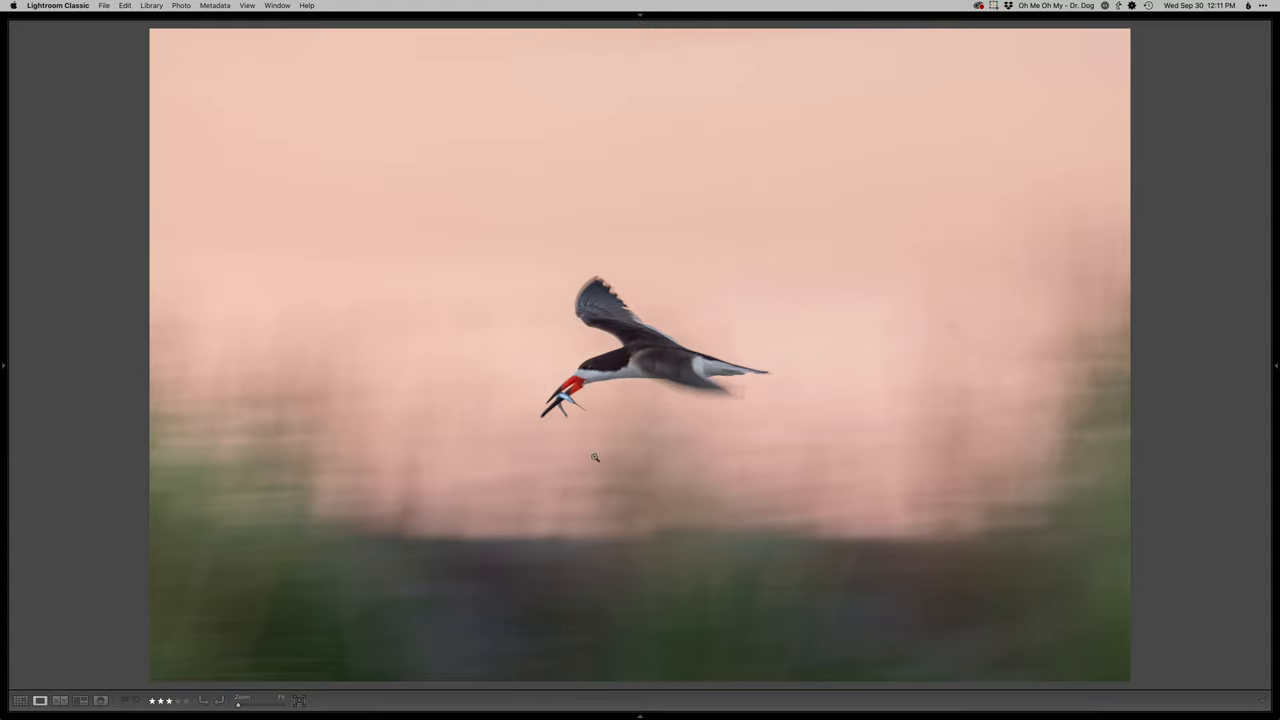